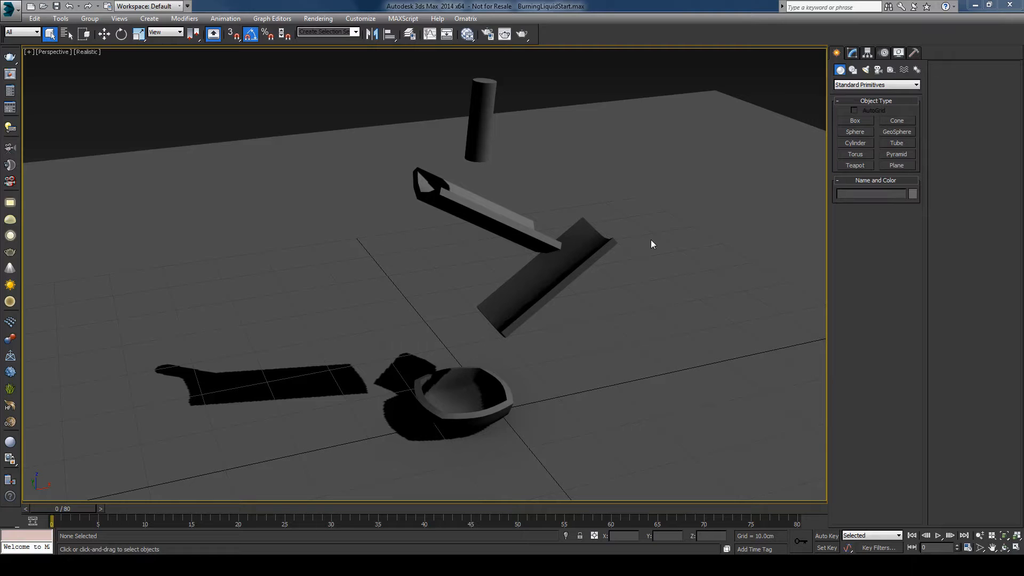
mouse_move(630, 285)
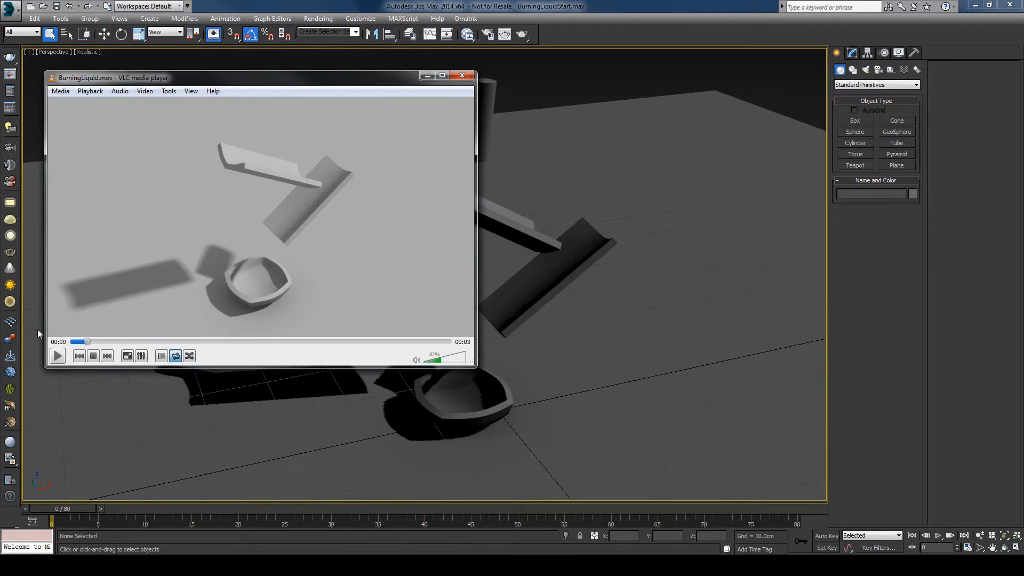
Step: Play the burning-liquid preview clip in VLC, then stop it
left_click(58, 356)
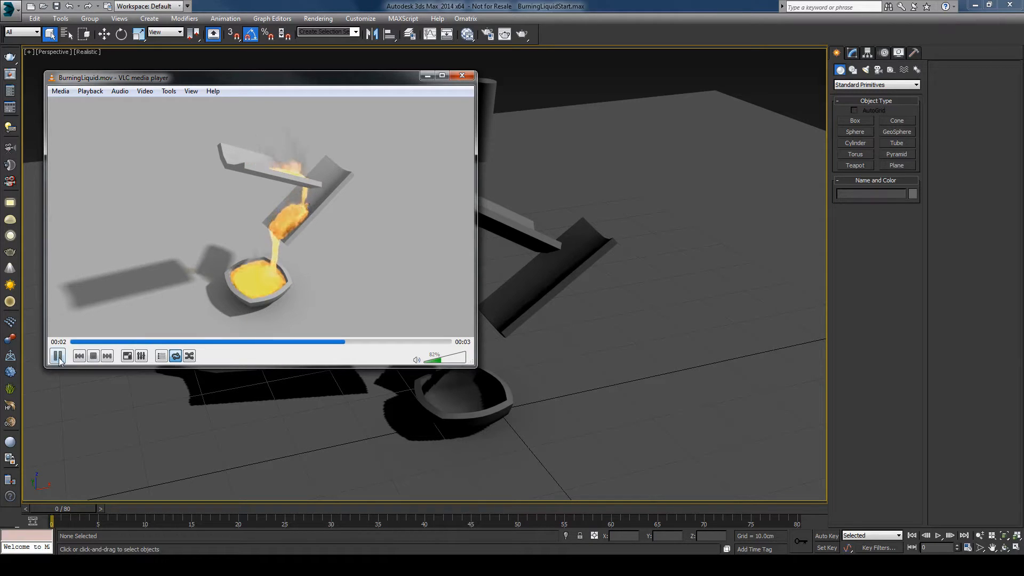
left_click(57, 356)
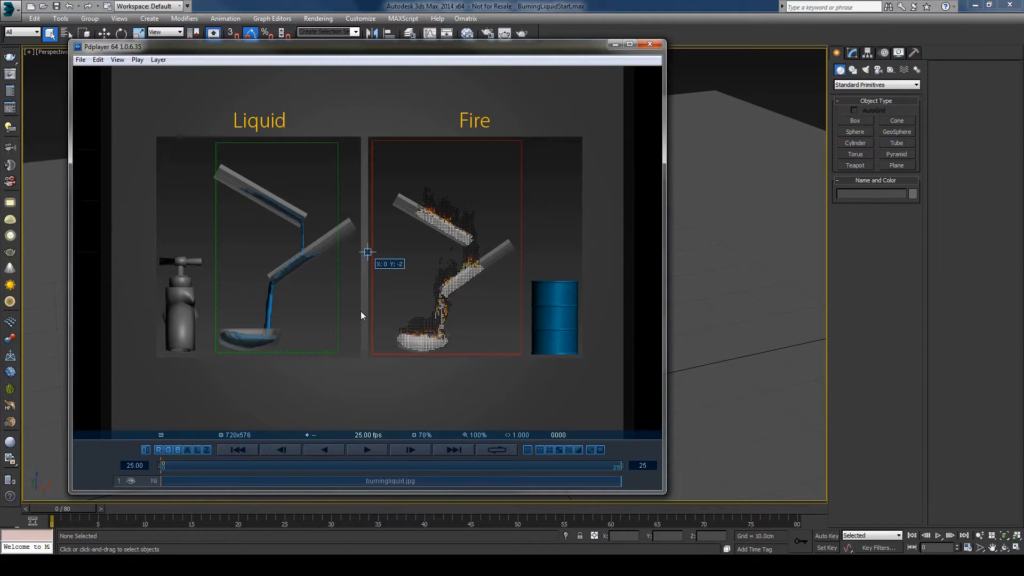
left_click(649, 45)
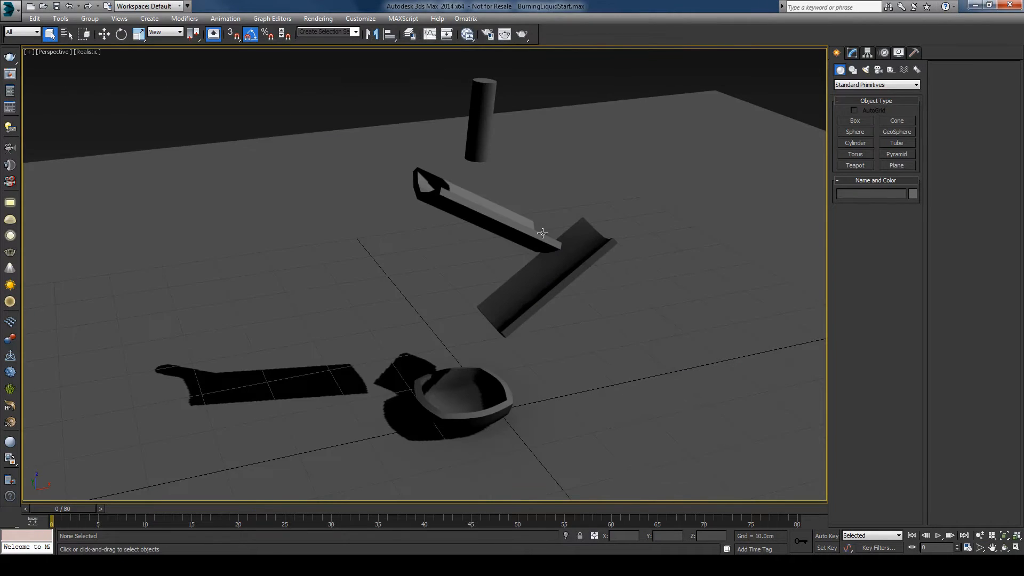
mouse_move(604, 290)
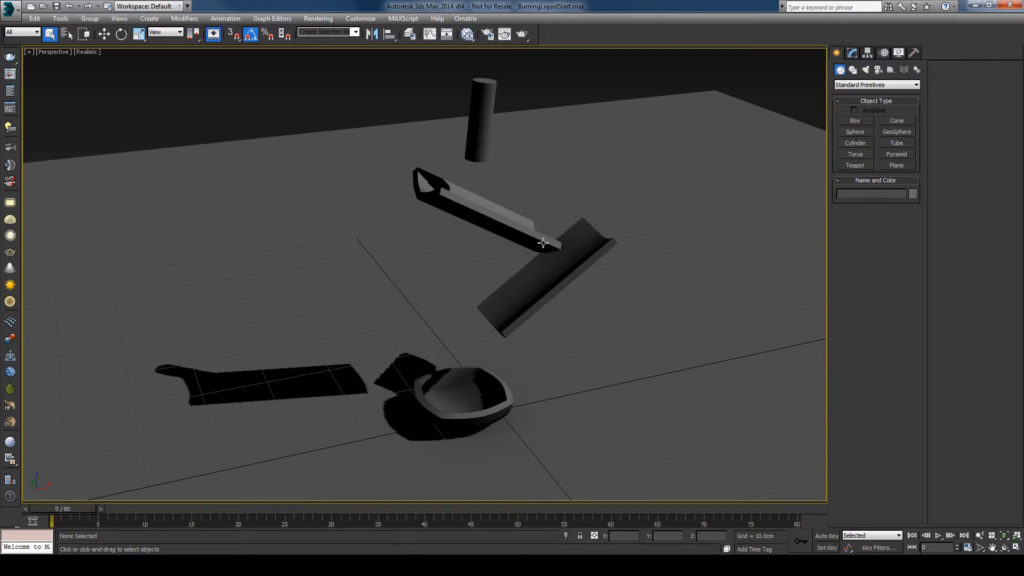
mouse_move(555, 256)
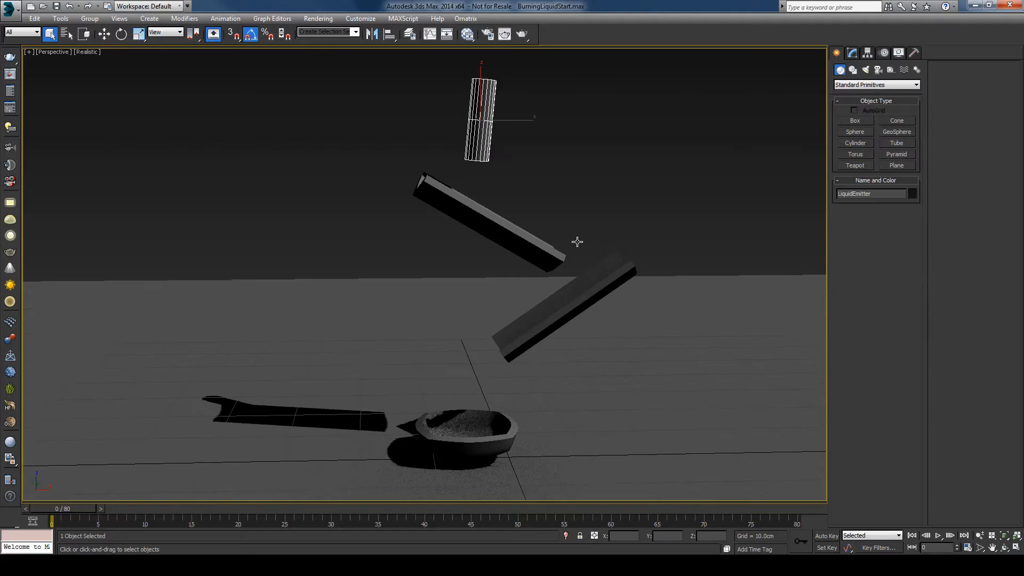
Step: Orbit the viewport to a higher angle over the LiquidEmitter cylinder, ramps and bowl
left_click_drag(577, 242, 598, 248)
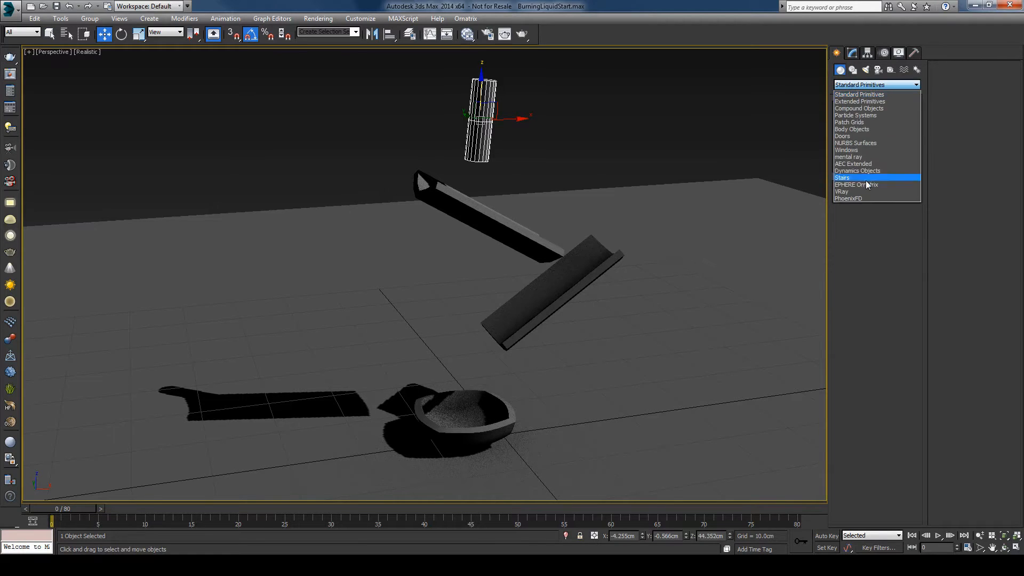
Step: Create a Phoenix FD PHXSimulator in the Top view and bring up its grid settings
left_click(848, 198)
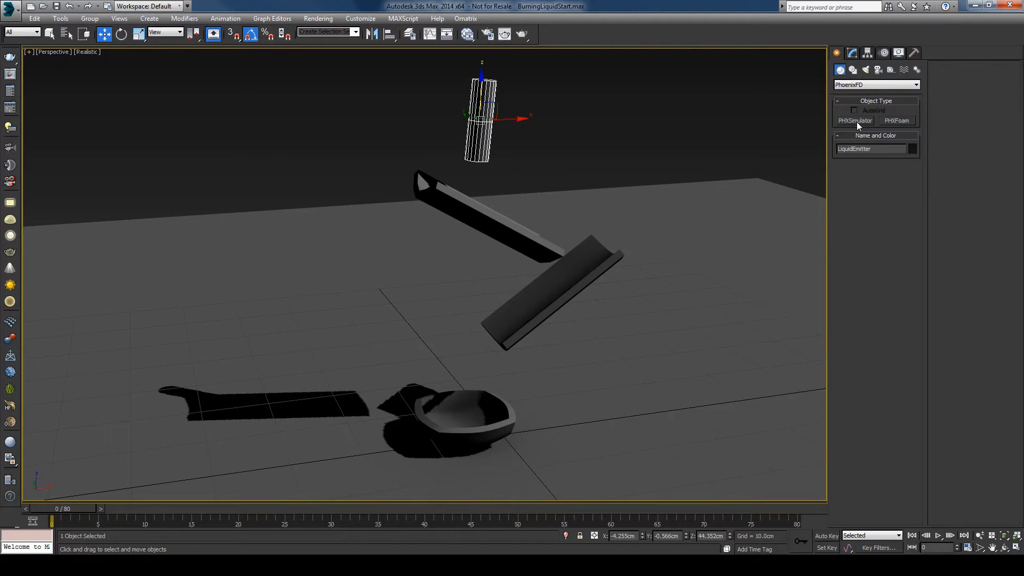
left_click(855, 120)
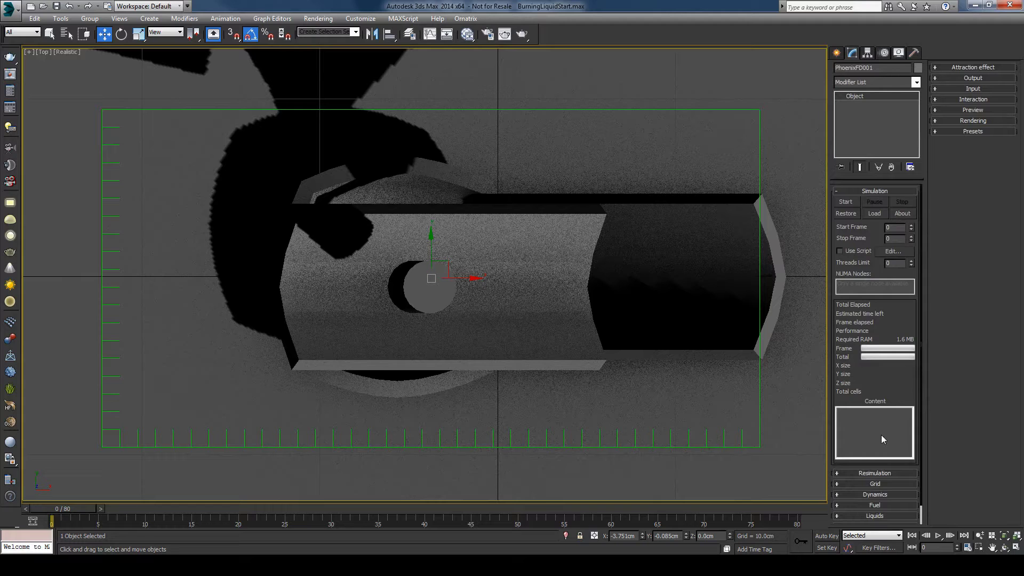
left_click(875, 485)
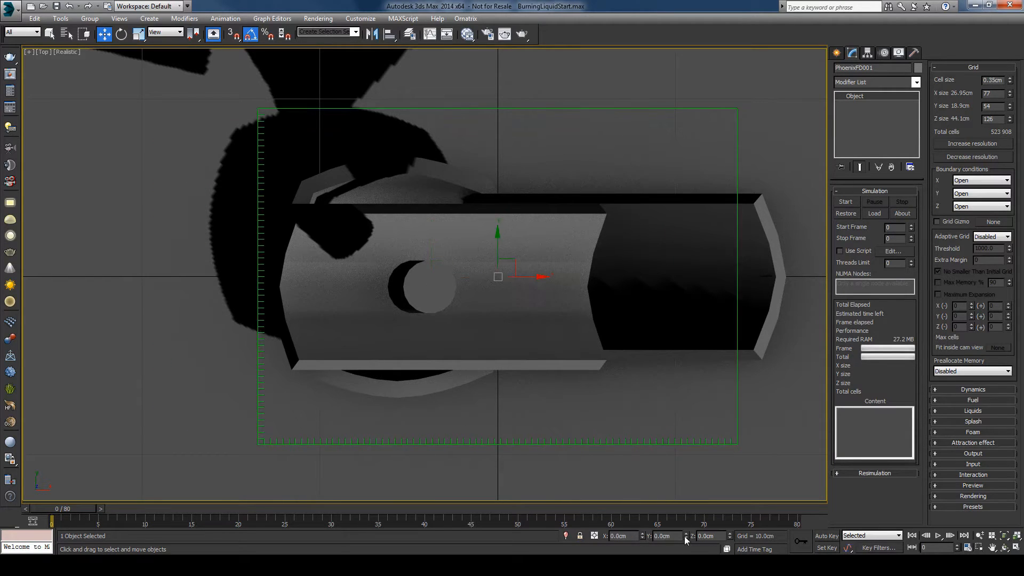
Step: Place the simulator at the origin and shrink its grid to about 70×40×117 cells around the scene
left_click(1013, 94)
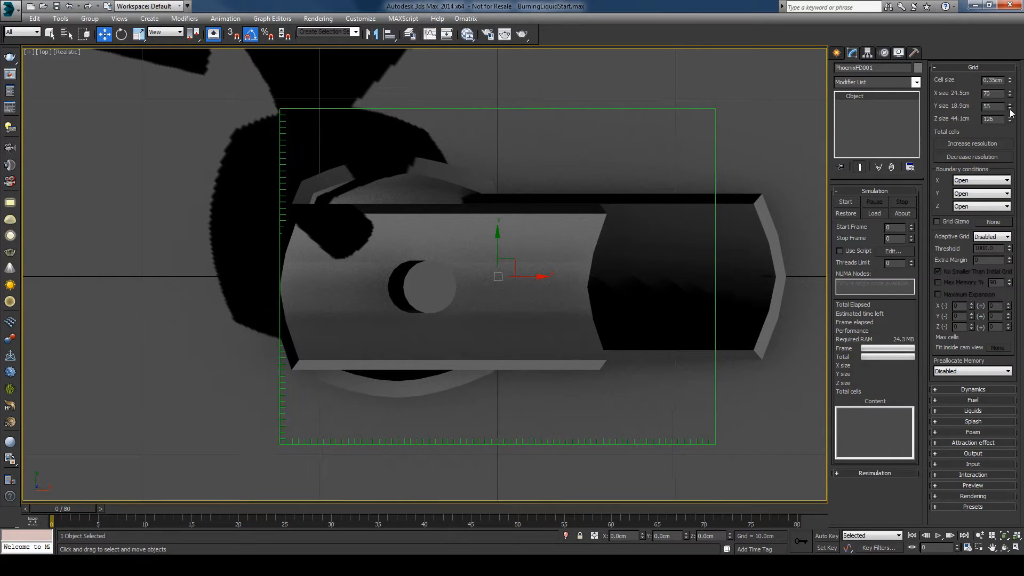
left_click(1012, 107)
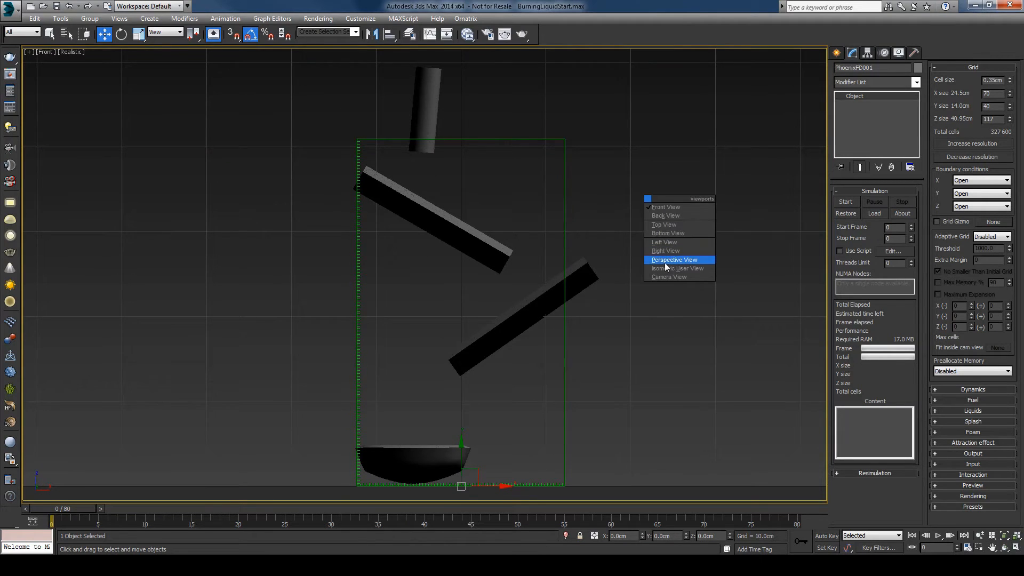
left_click(674, 259)
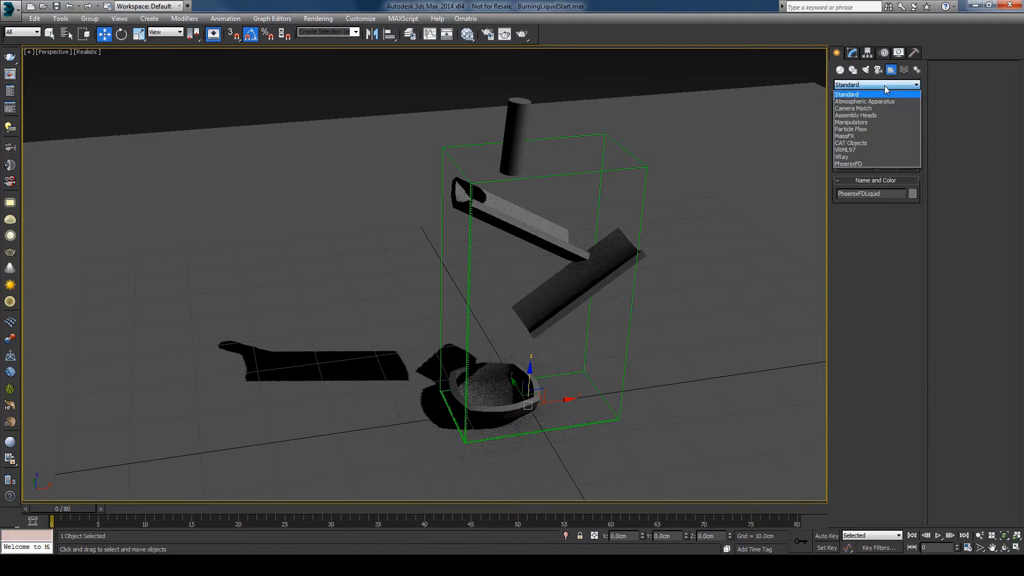
Step: Create a Phoenix FD PHXSource and assign the LiquidEmitter cylinder as its emitter node
left_click(848, 165)
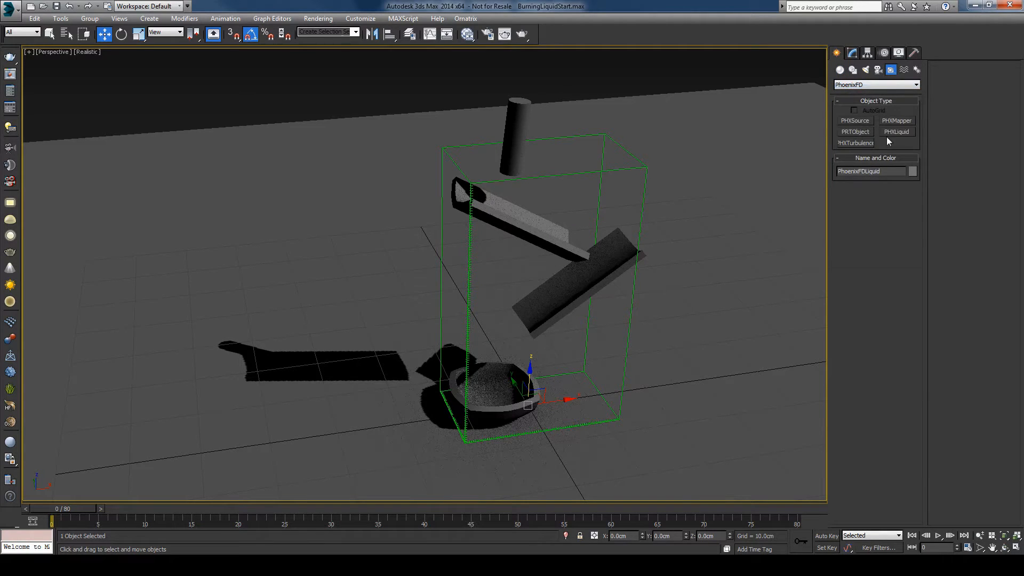
left_click(897, 132)
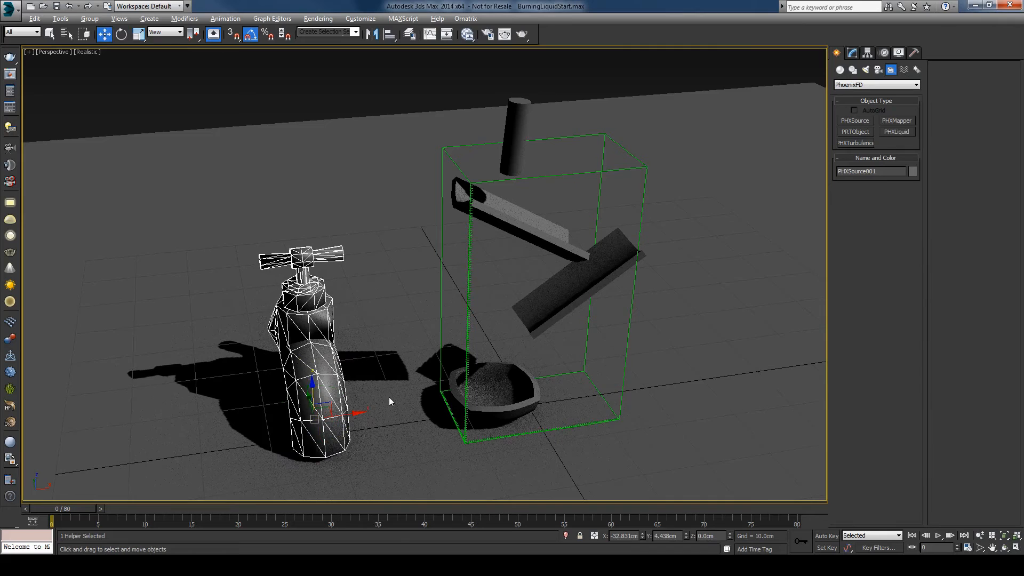
left_click(851, 53)
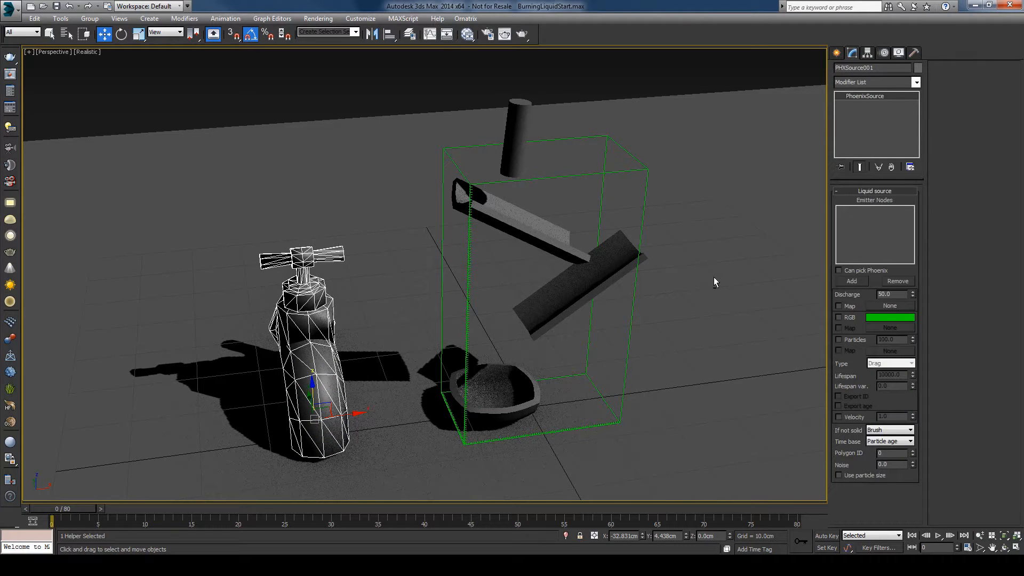
left_click(852, 282)
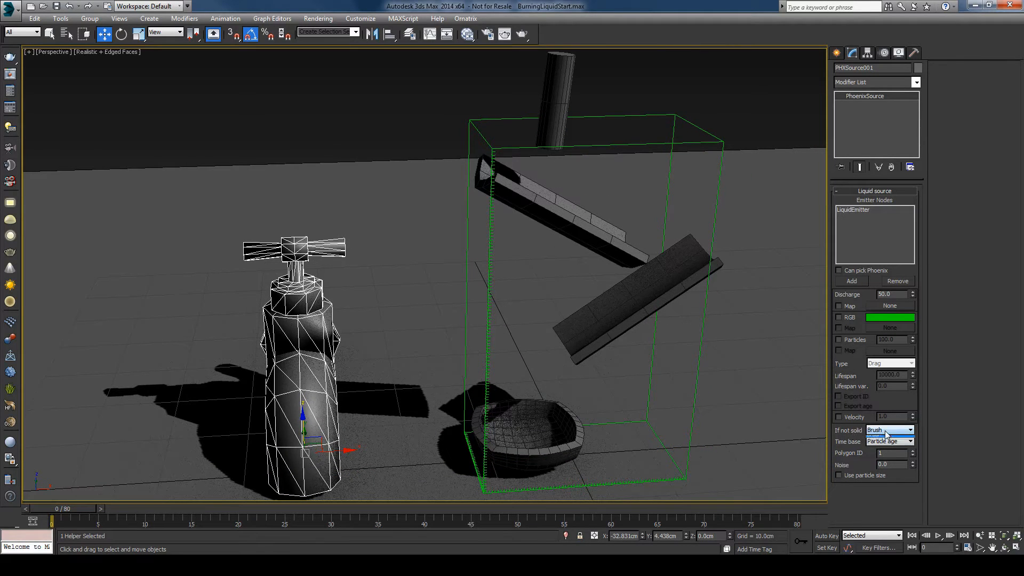
Step: Set If not solid to Inject and key Discharge 20.0 at frame 5 with Auto Key
left_click(910, 430)
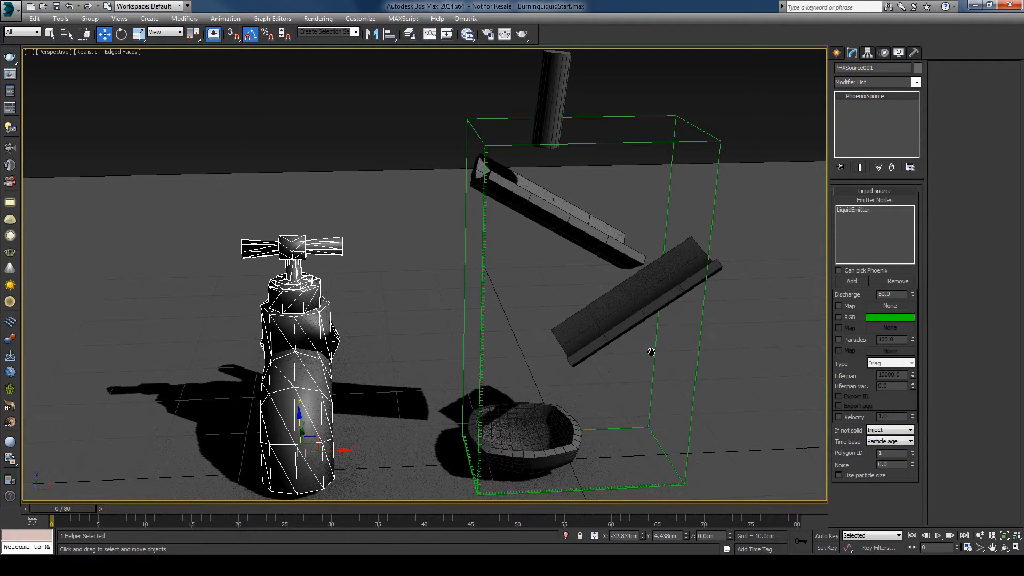
left_click_drag(36, 519, 145, 520)
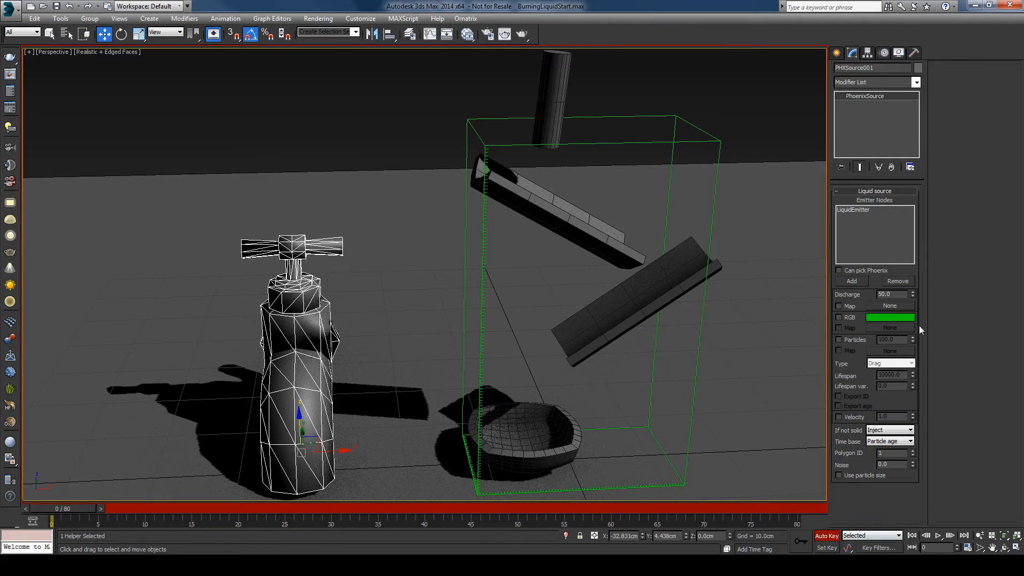
left_click(892, 294)
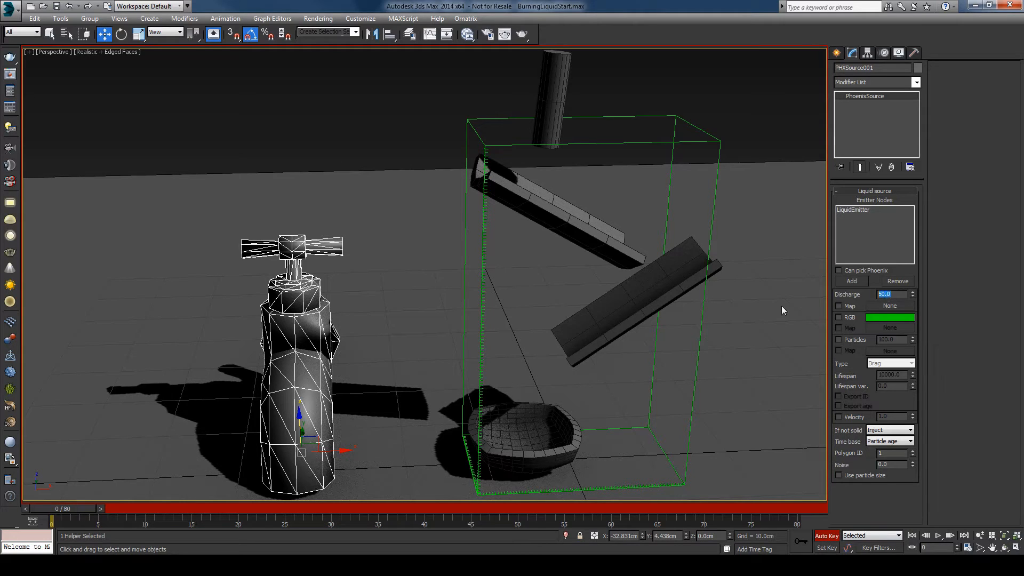
type("20.0")
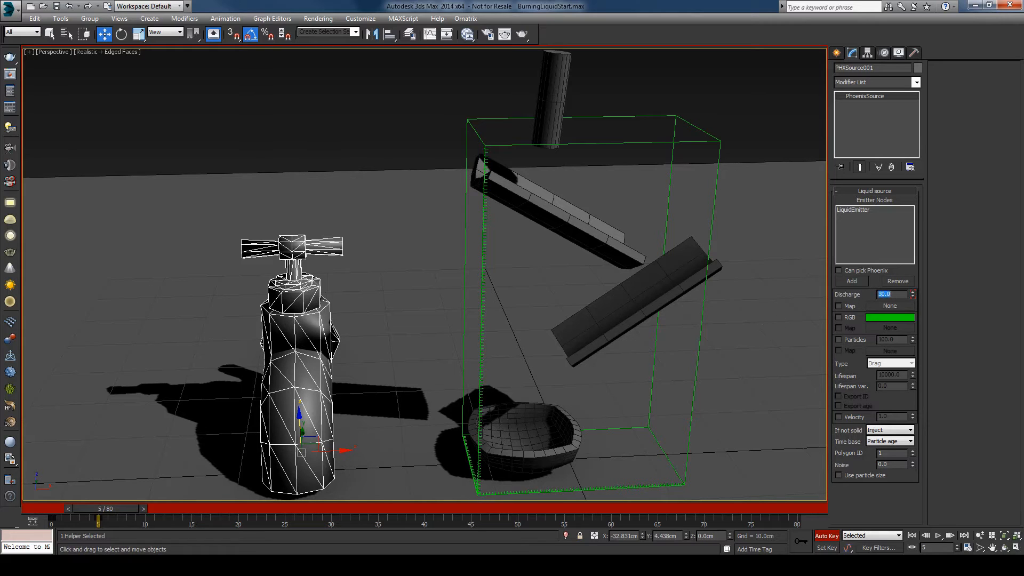
Step: Key the discharge to 0 at frame 15 and show its curve in Track View
left_click_drag(98, 523, 191, 523)
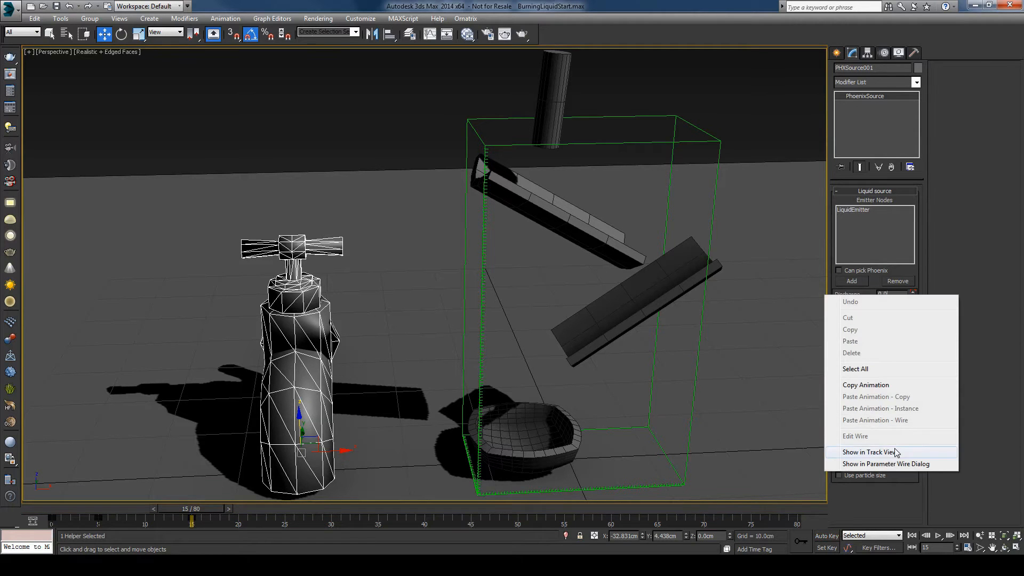
left_click(872, 452)
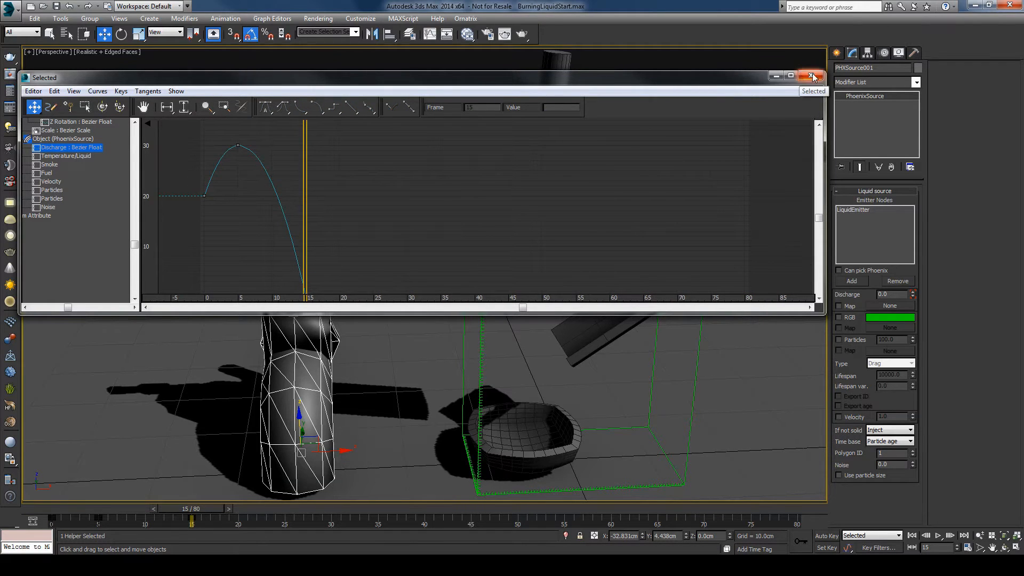
Step: Close Track View and start the Phoenix FD liquid simulation
left_click(811, 75)
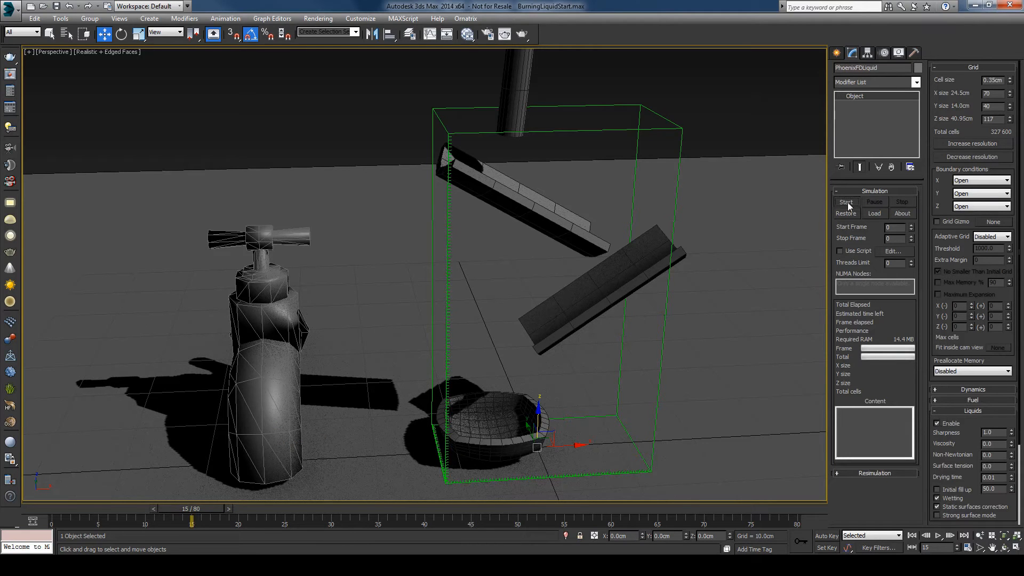
left_click(846, 201)
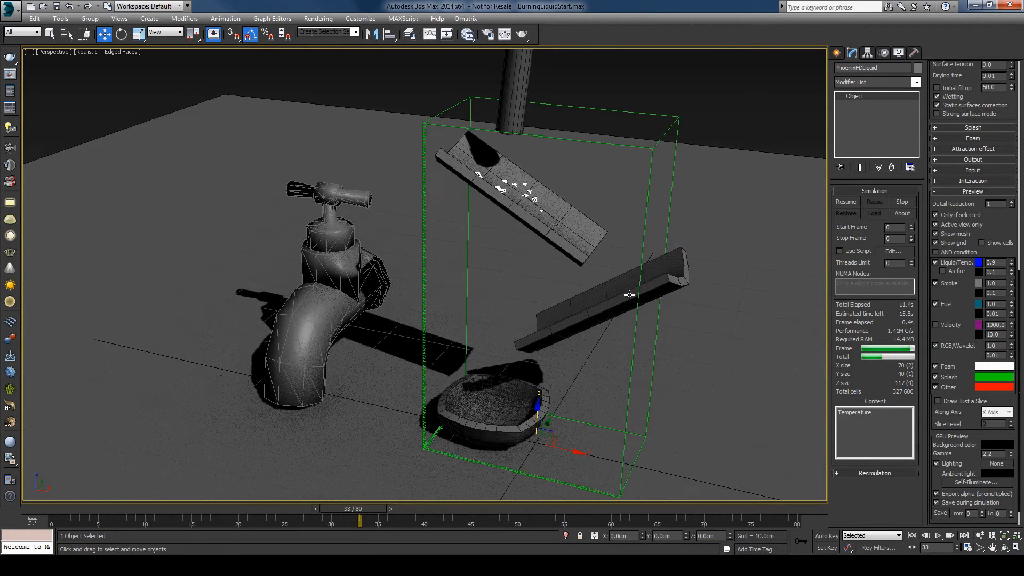
Step: Scrub through frames 5 to 20 to watch the liquid pour onto the upper ramp
left_click_drag(359, 508, 101, 508)
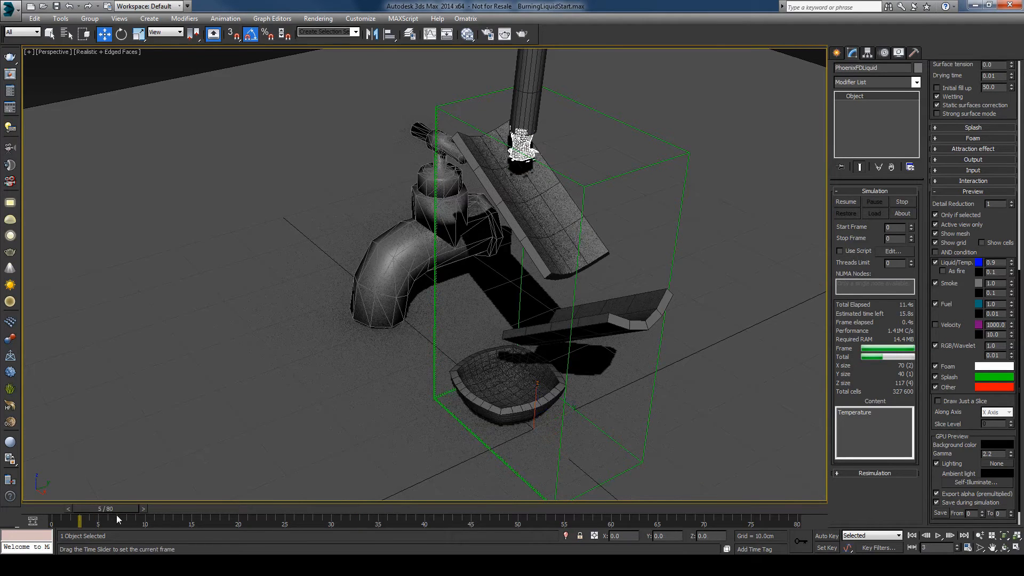
left_click_drag(117, 522, 210, 521)
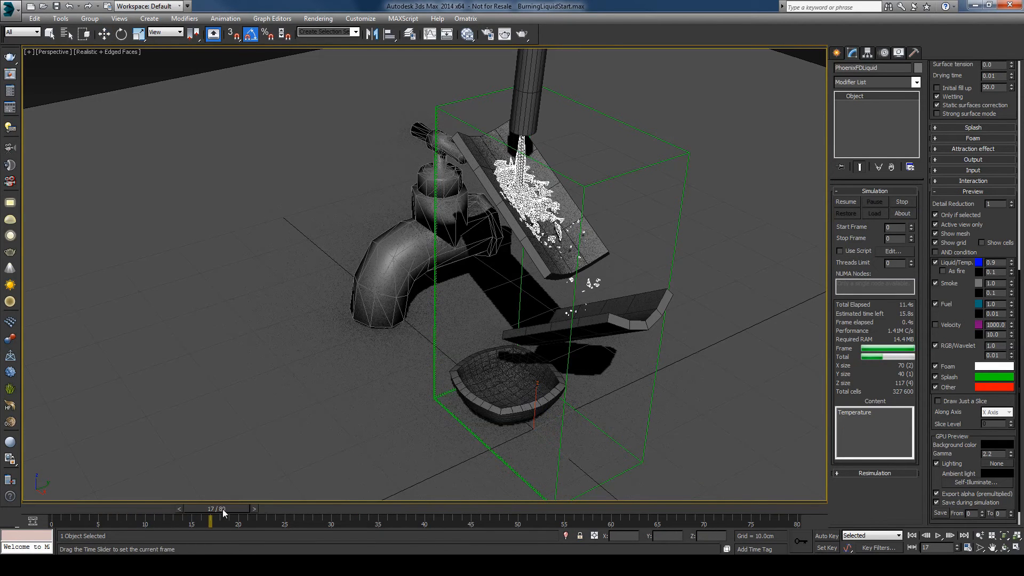
left_click_drag(210, 522, 238, 523)
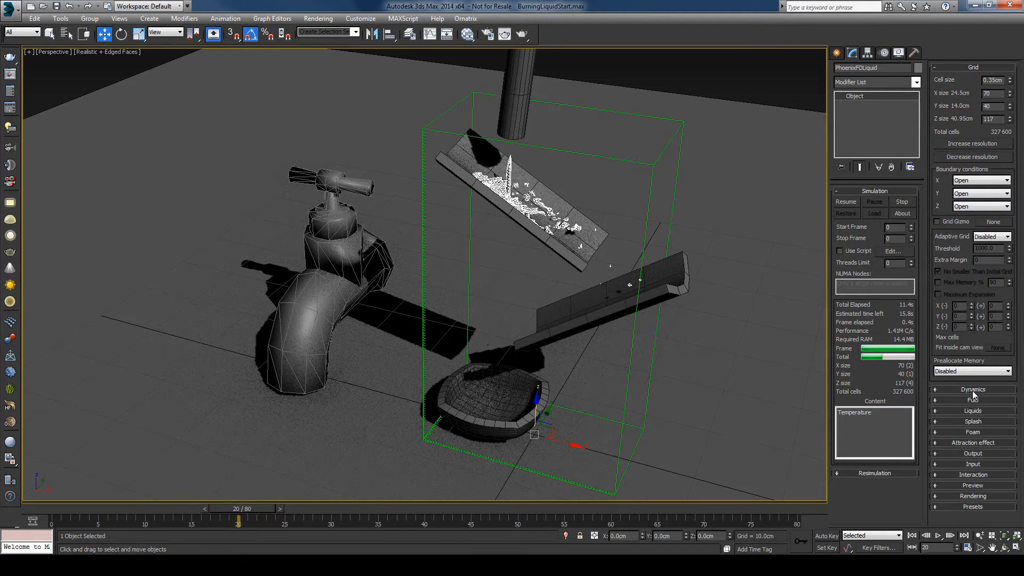
Step: Choose a conservation method in the liquid simulator's Dynamics rollout before rerunning
left_click(973, 390)
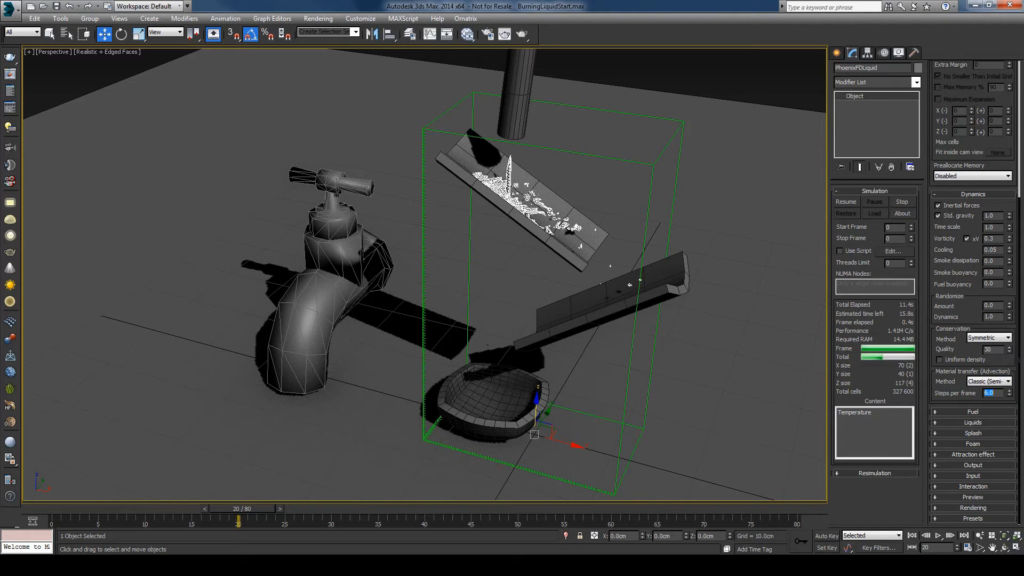
left_click(1008, 337)
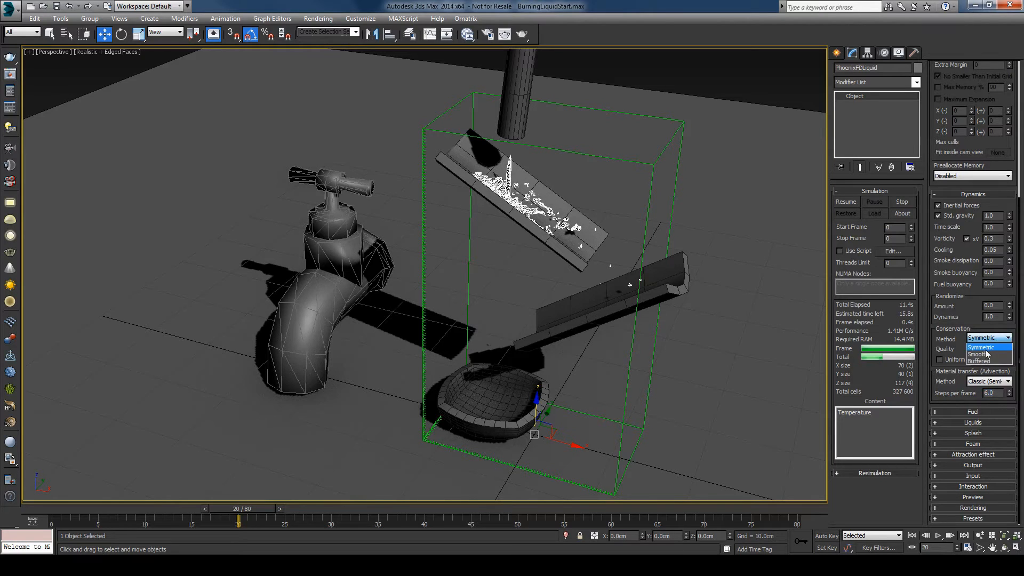
left_click(980, 354)
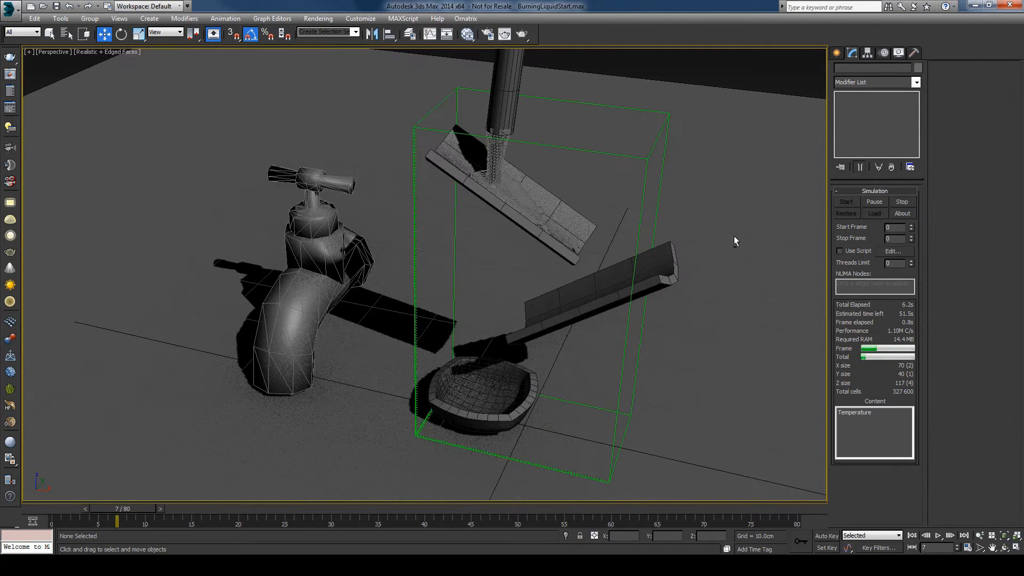
Step: Create a new VRayMtl in the Slate Material Editor and name it 'water'
left_click(469, 35)
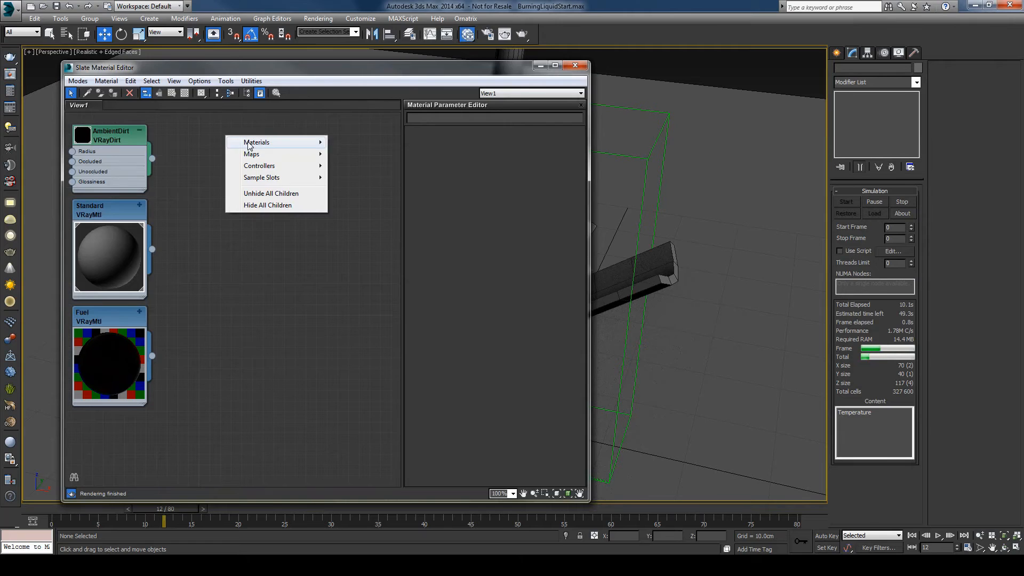
mouse_move(351, 153)
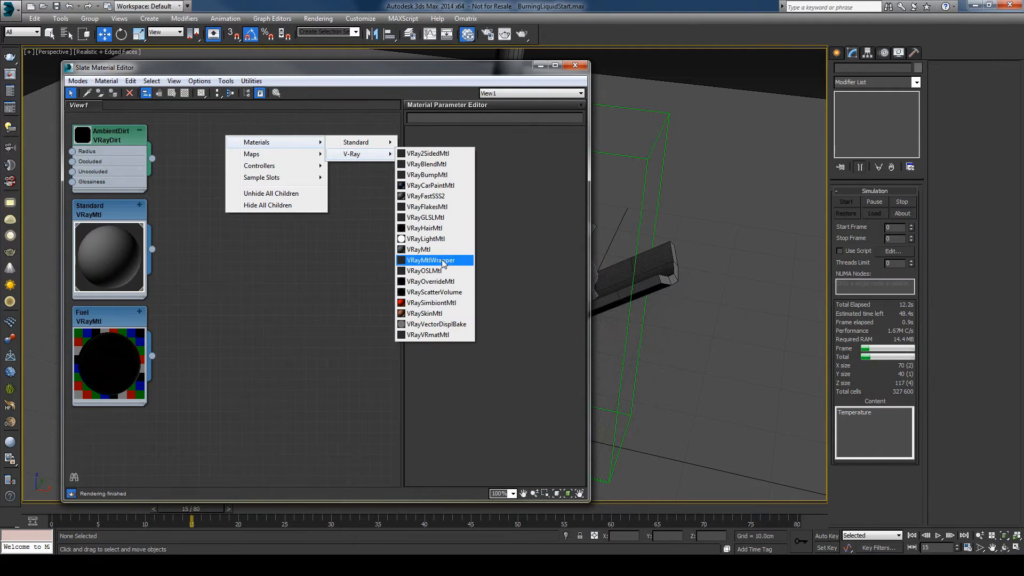
left_click(419, 250)
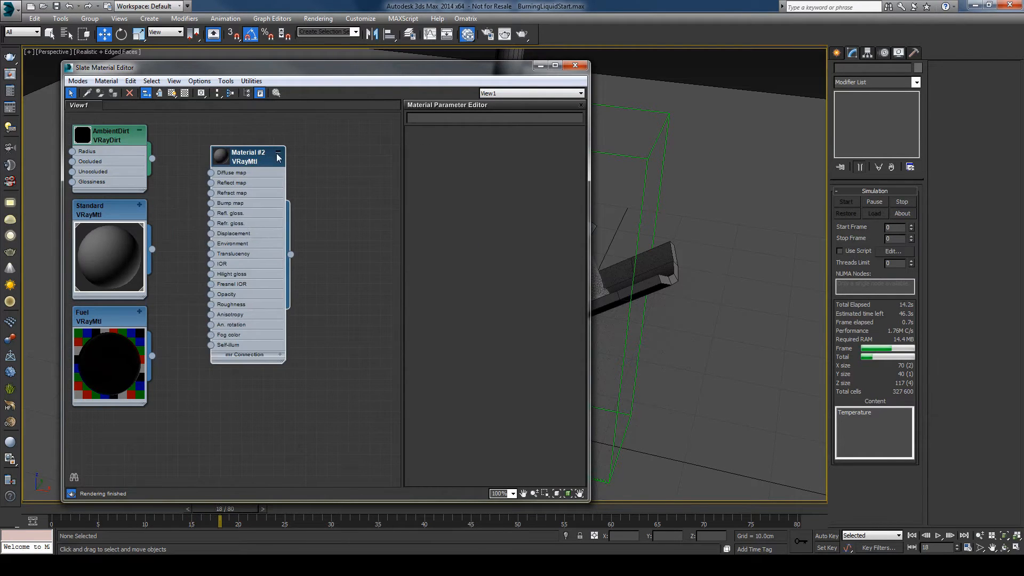
left_click(278, 157)
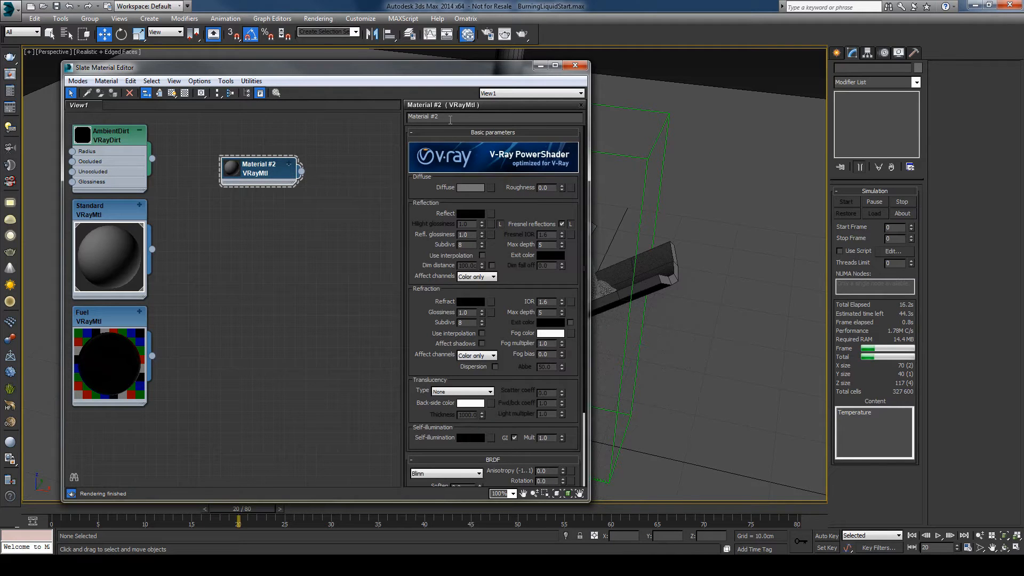
type("water")
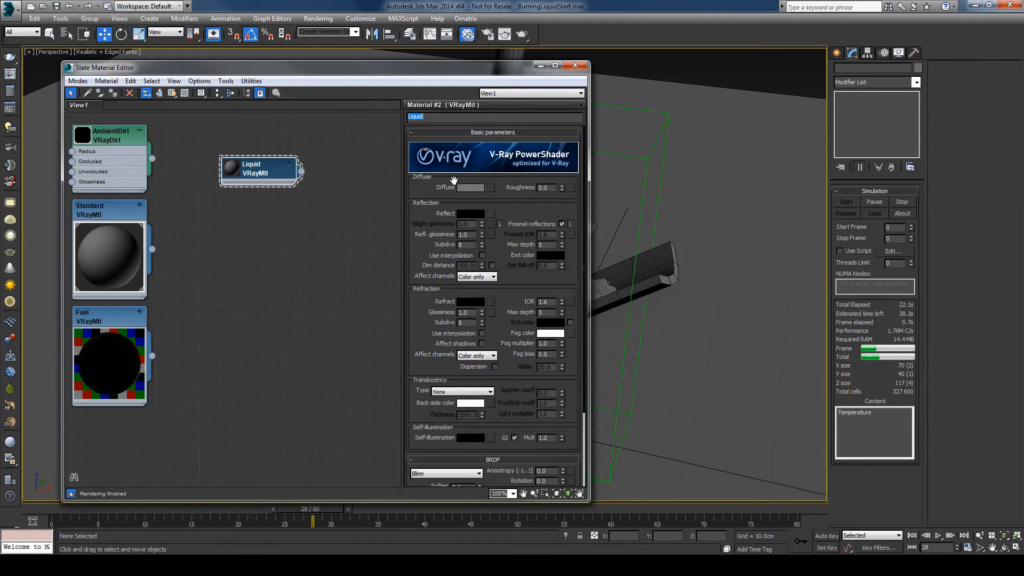
Step: Set the material's Diffuse colour to blue for the simulated liquid
left_click(470, 187)
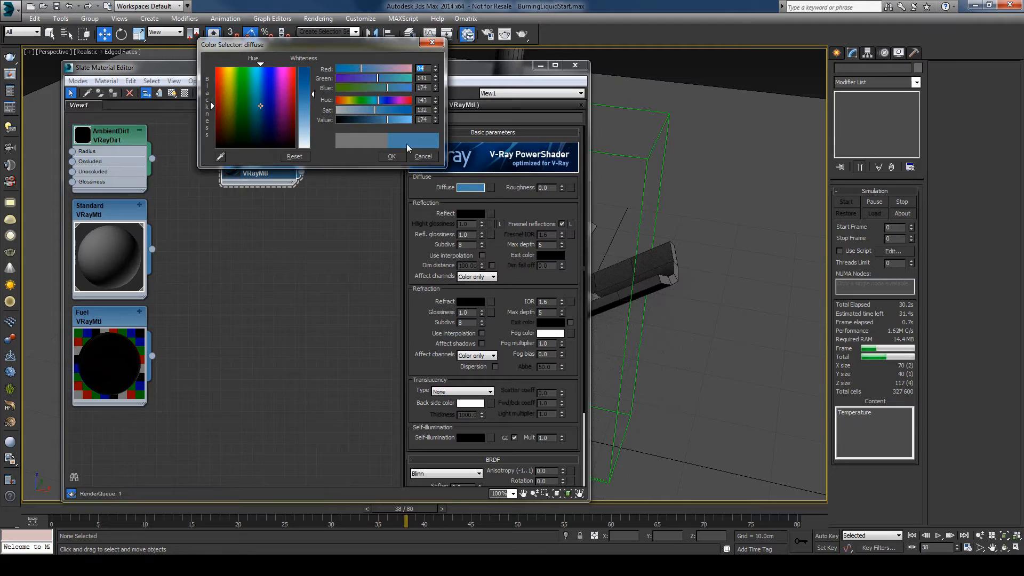
left_click(391, 155)
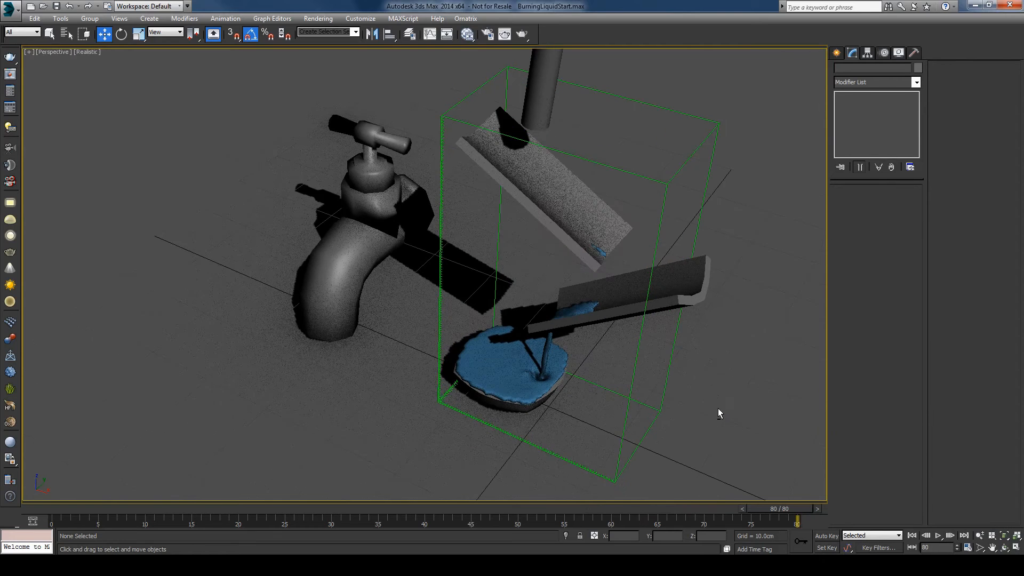
Step: Scrub the cached animation to review the liquid pouring down both ramps into the bowl
left_click_drag(795, 520, 51, 520)
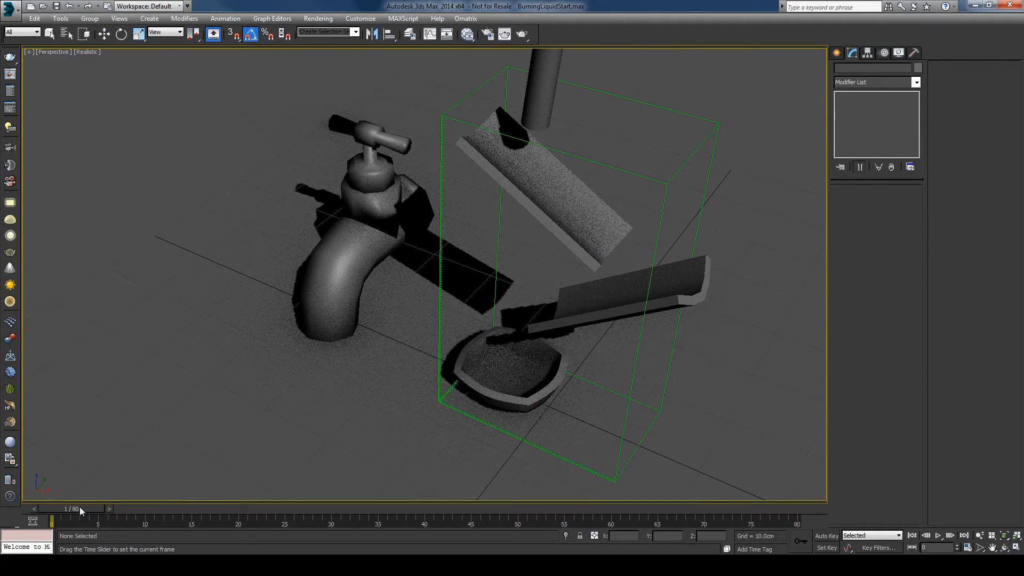
left_click_drag(80, 509, 136, 509)
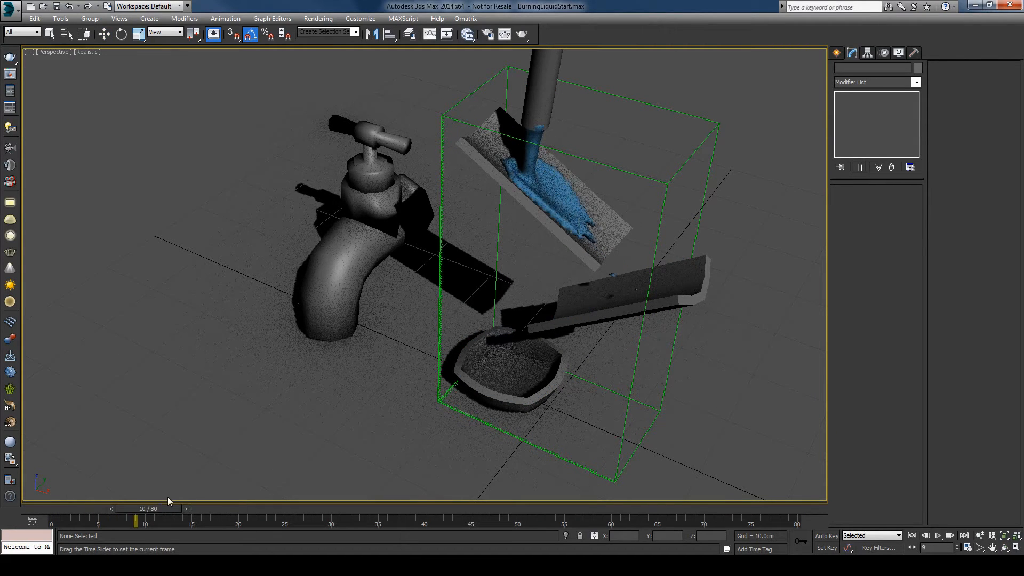
left_click_drag(134, 515, 210, 516)
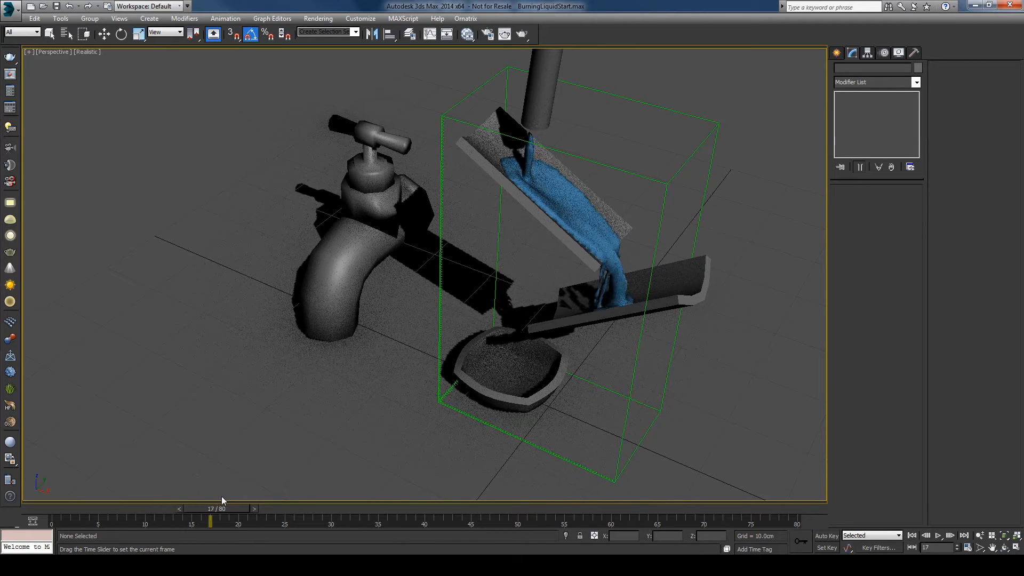
left_click_drag(210, 523, 330, 523)
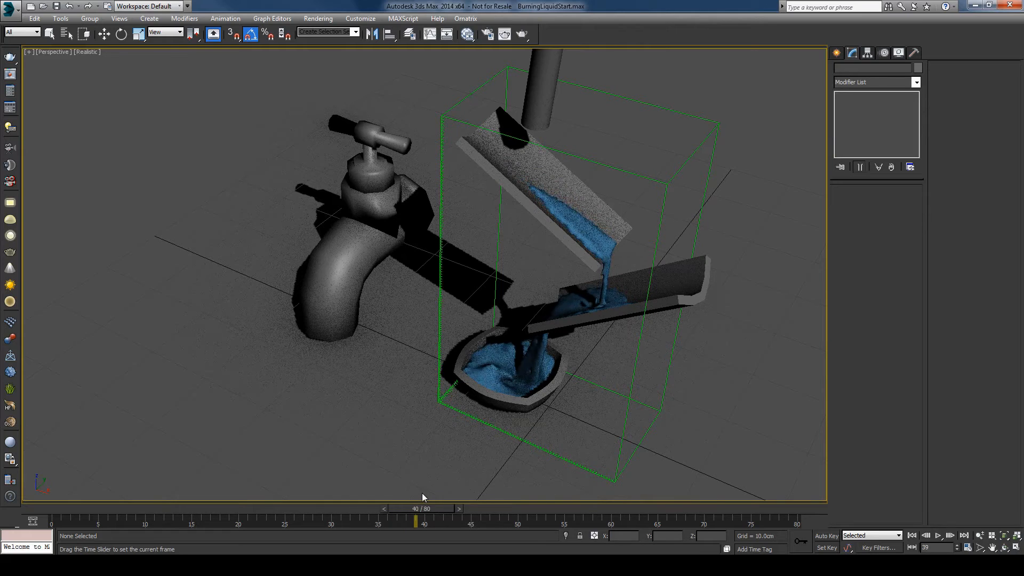
left_click_drag(424, 522, 518, 523)
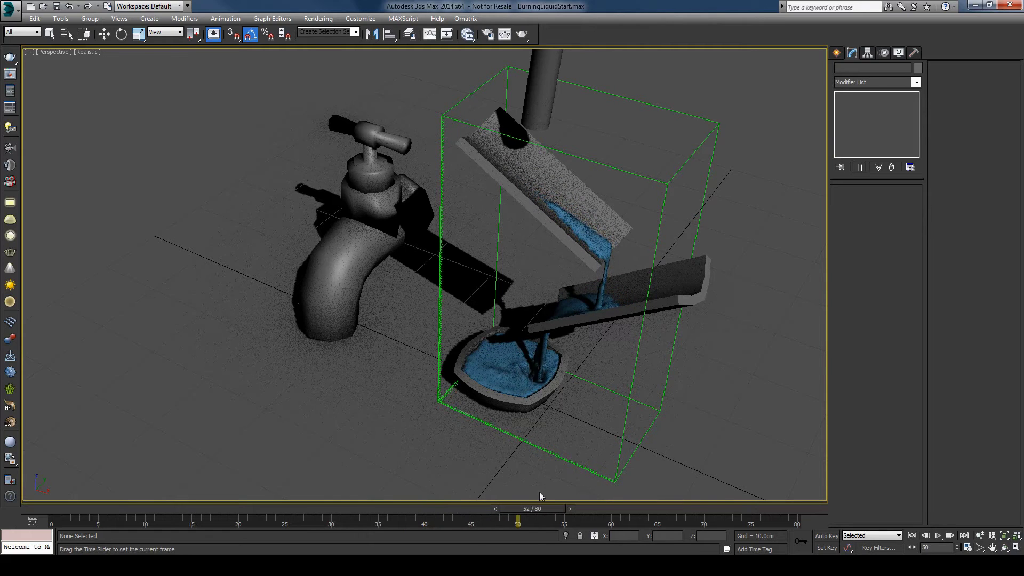
left_click_drag(518, 519, 779, 519)
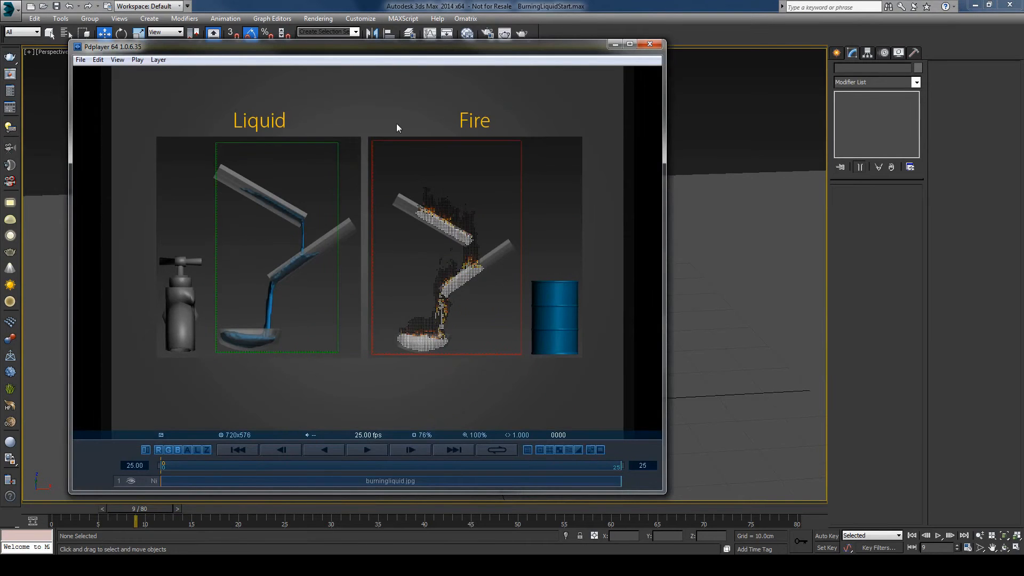
mouse_move(613, 62)
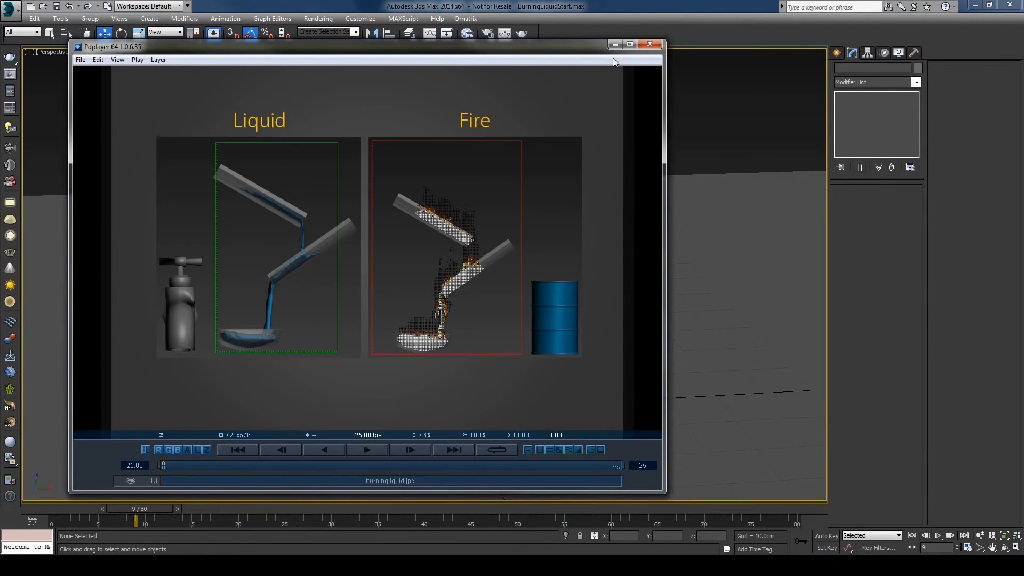
Step: Close Pdplayer and create a second Phoenix FD PHXSimulator for the fire
left_click(649, 42)
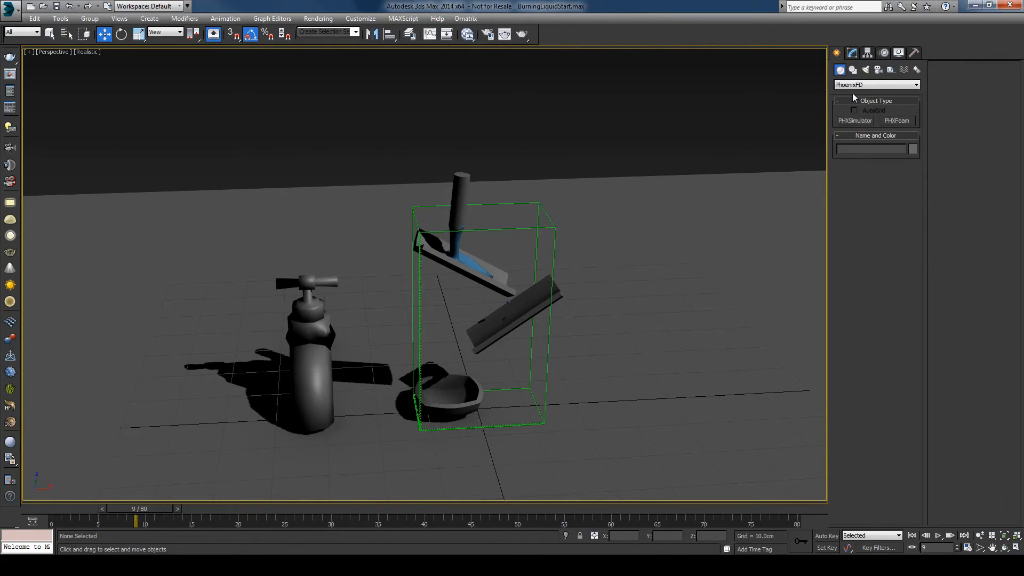
mouse_move(851, 124)
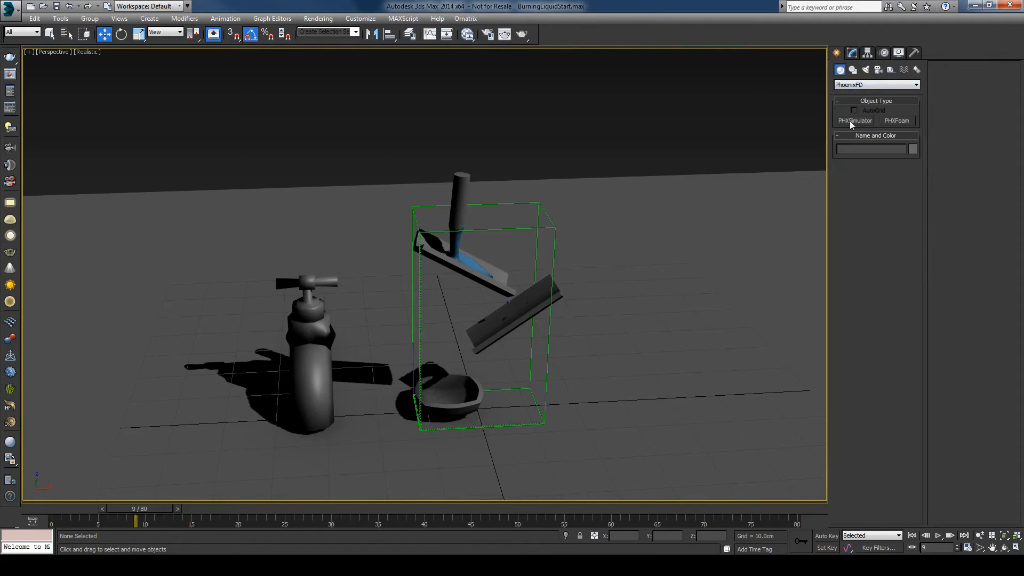
left_click(856, 121)
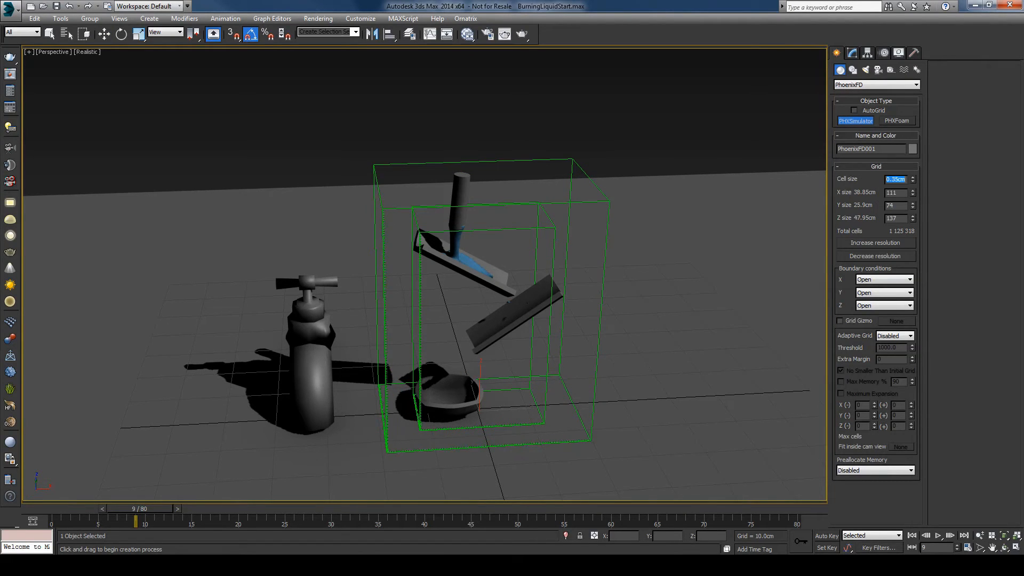
mouse_move(990, 160)
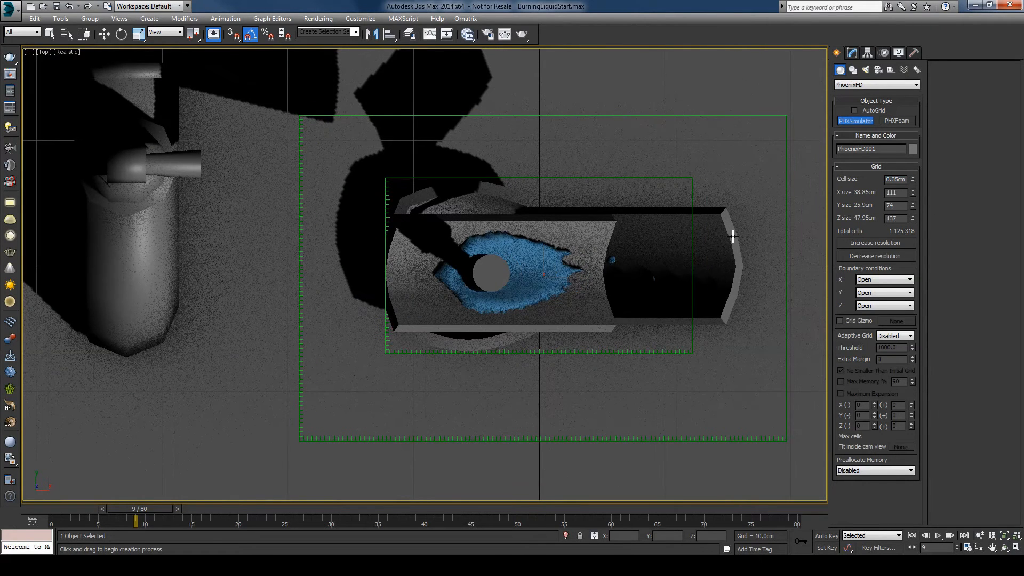
Step: Resize the fire grid to 100×70×147 cells enclosing the liquid setup
left_click(913, 194)
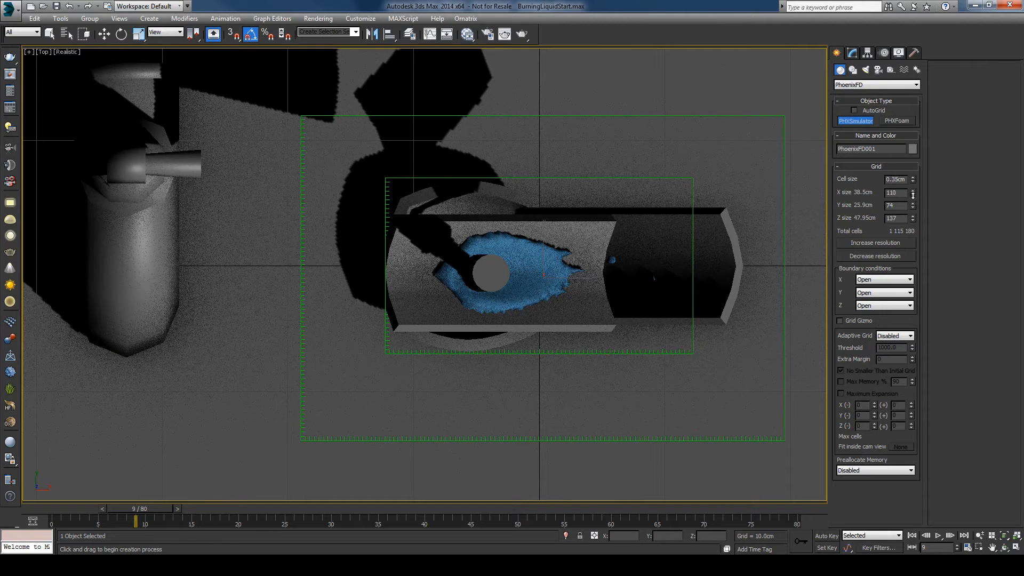
left_click(913, 195)
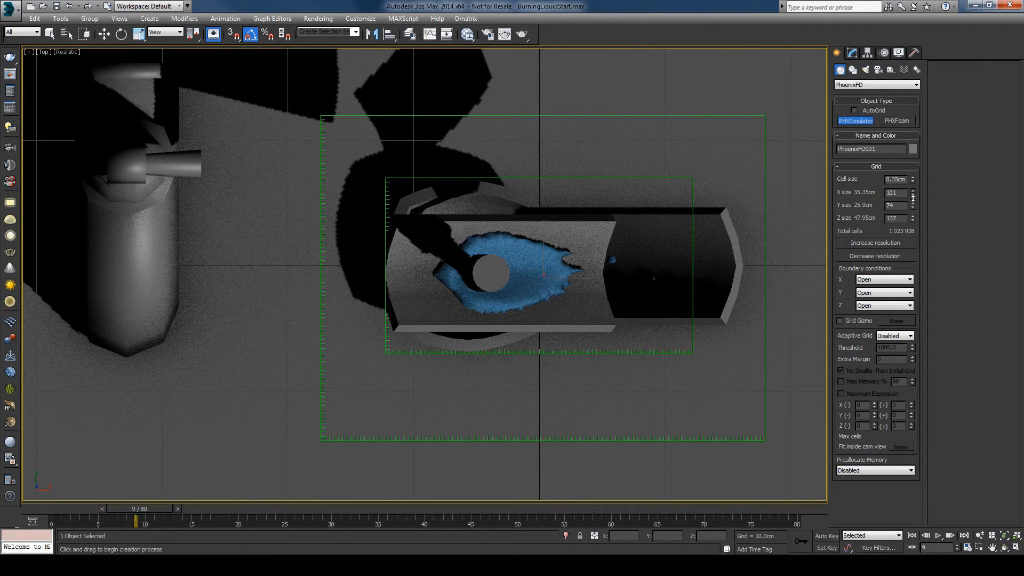
left_click(913, 194)
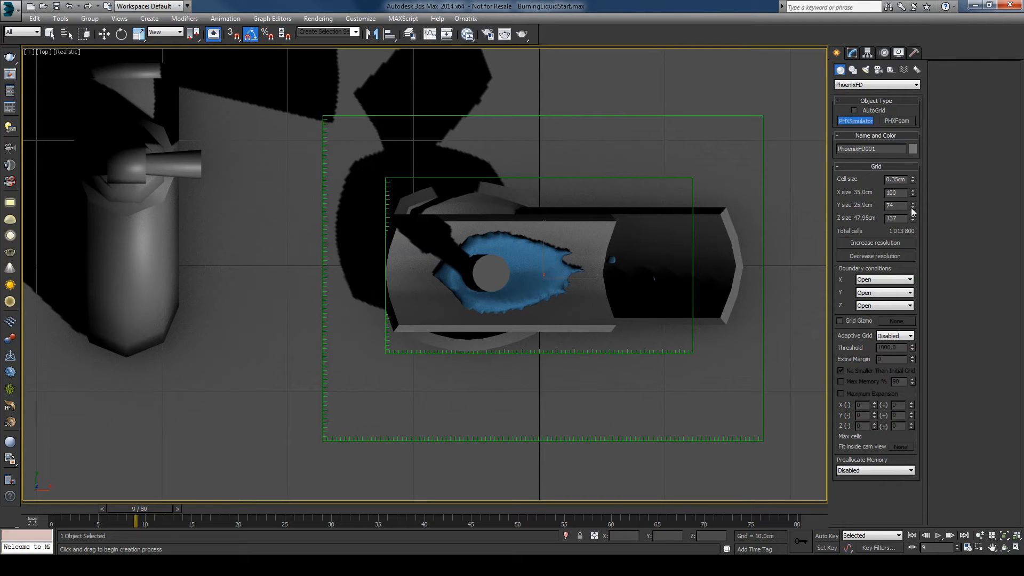
left_click(914, 207)
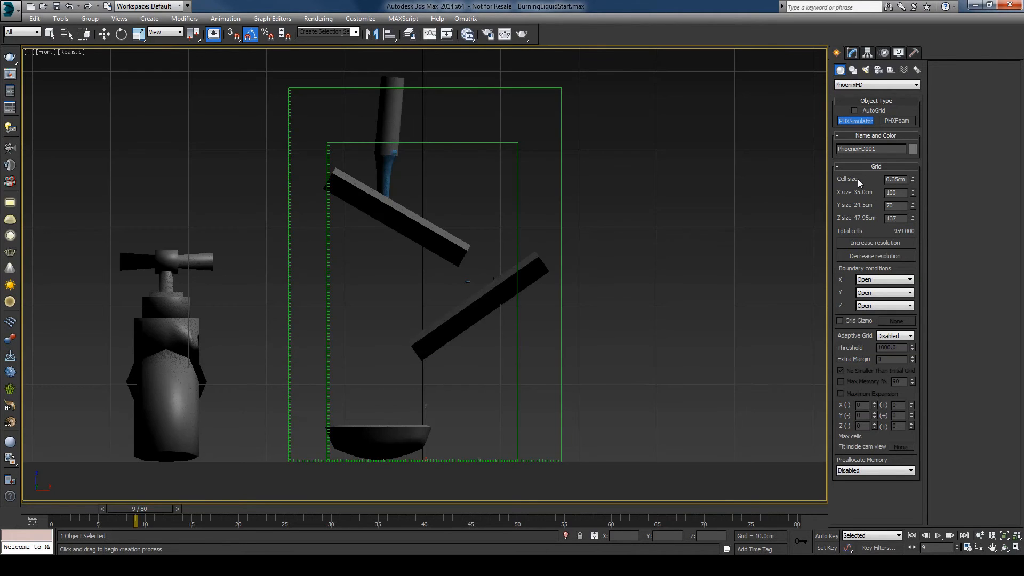
left_click_drag(914, 216, 915, 209)
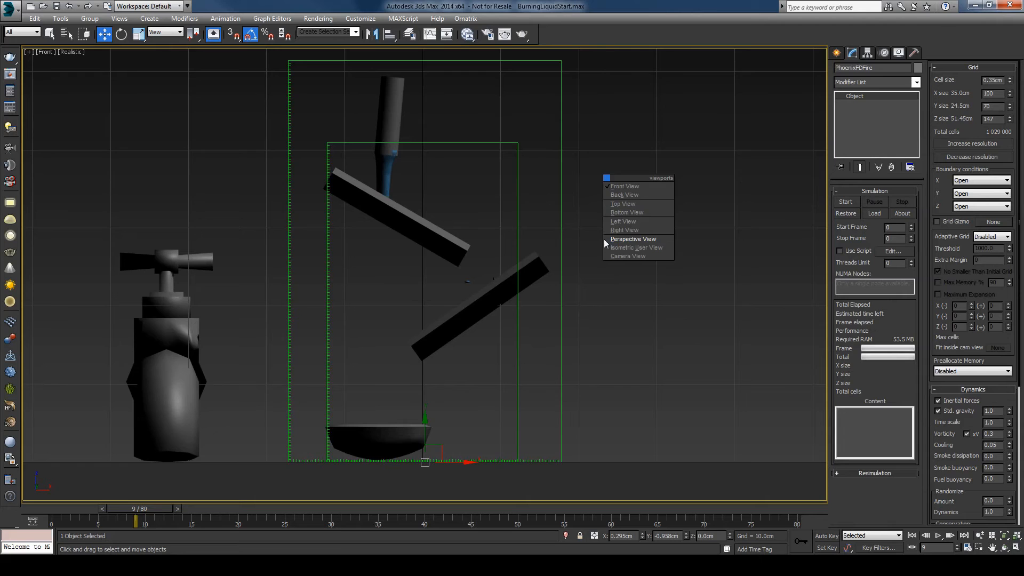
left_click(633, 239)
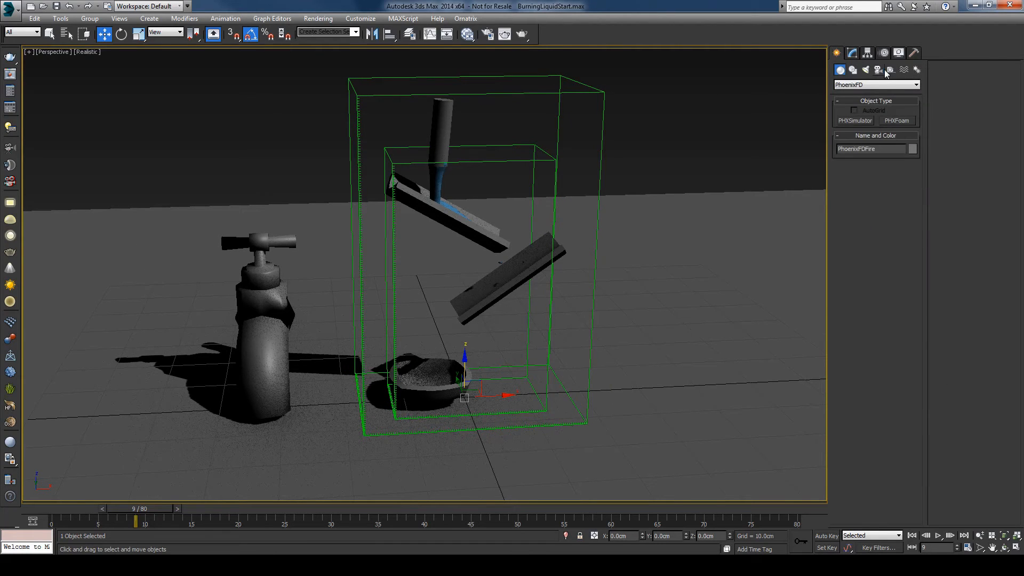
Step: Create a Phoenix source PhxSource002 and add PhoenixFDLiquid as its emitter node
left_click(891, 70)
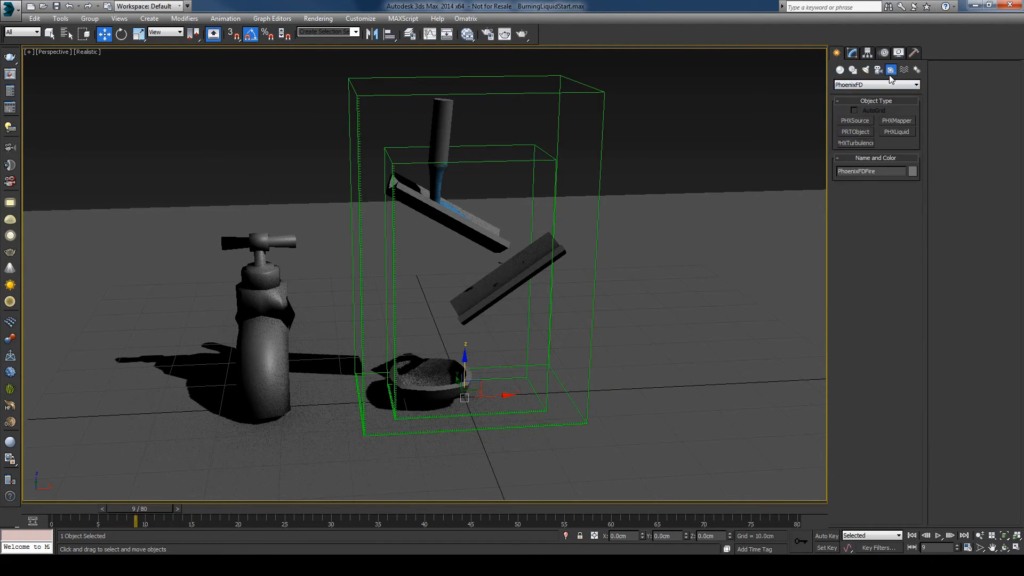
left_click(855, 120)
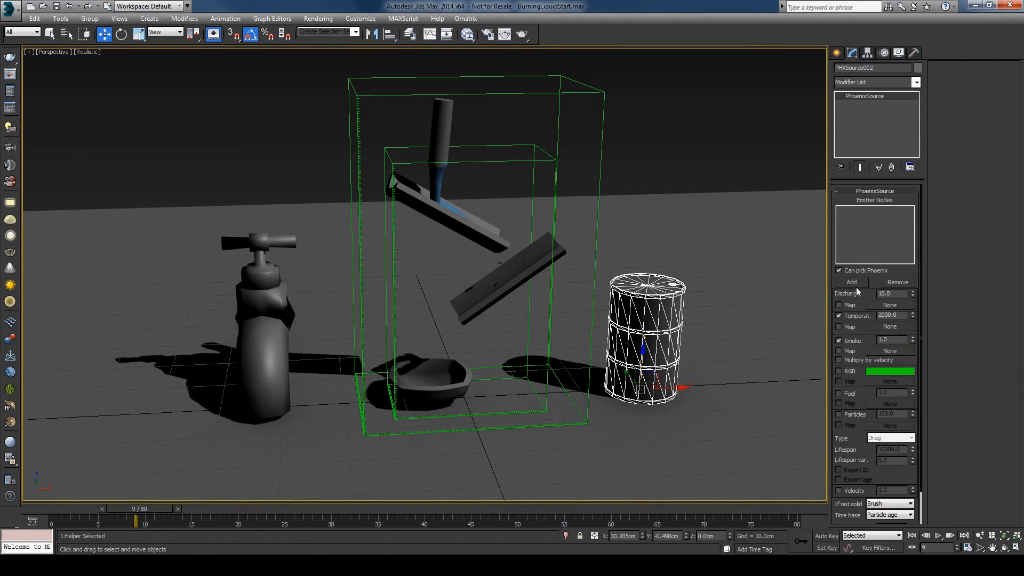
left_click(851, 282)
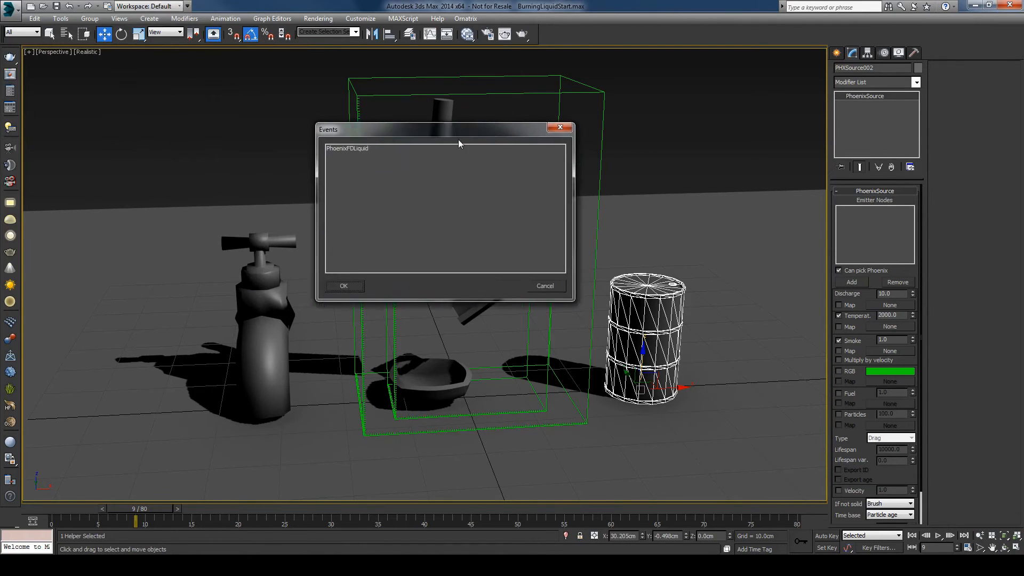
left_click_drag(458, 129, 510, 118)
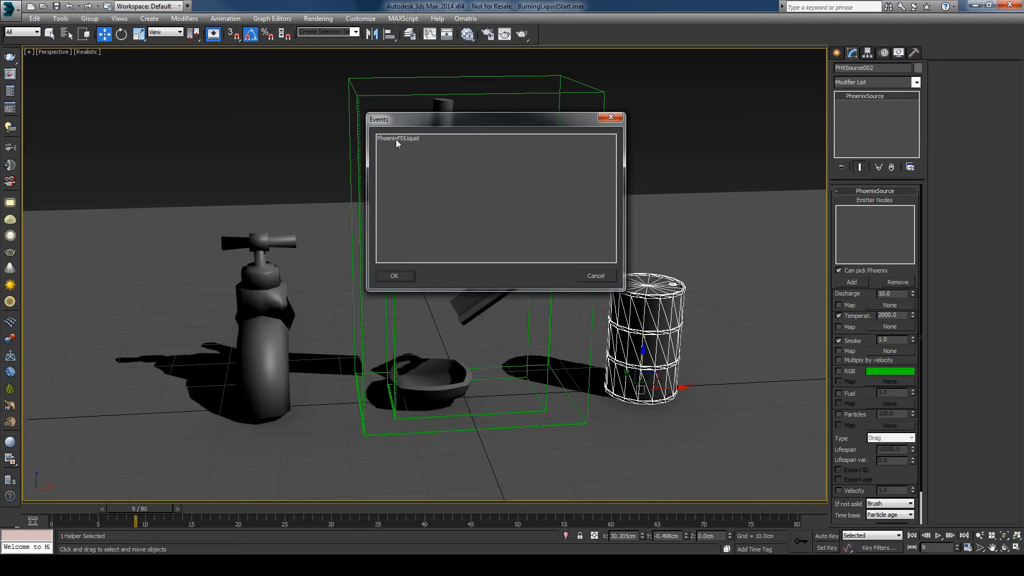
left_click(399, 137)
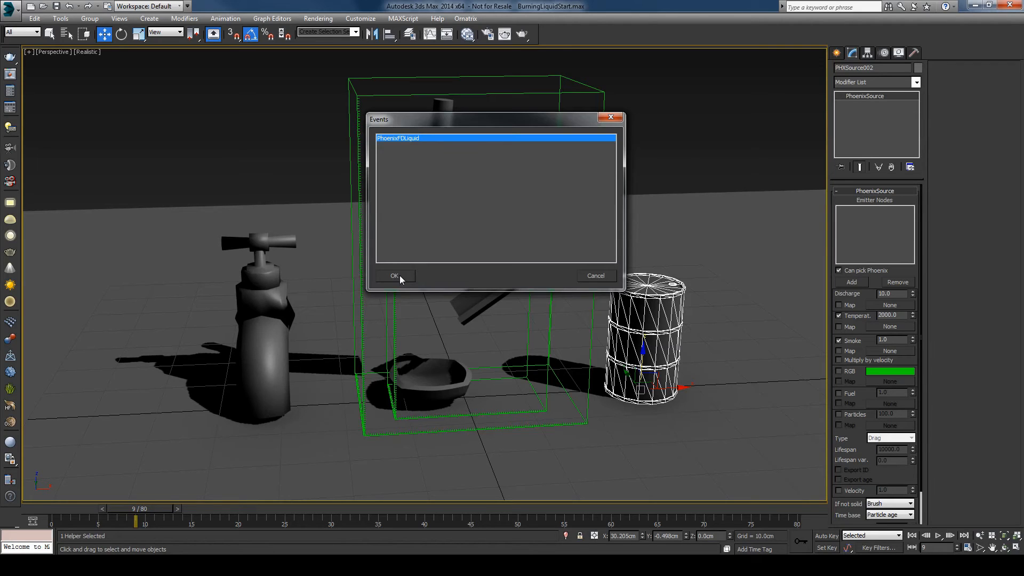
left_click(395, 275)
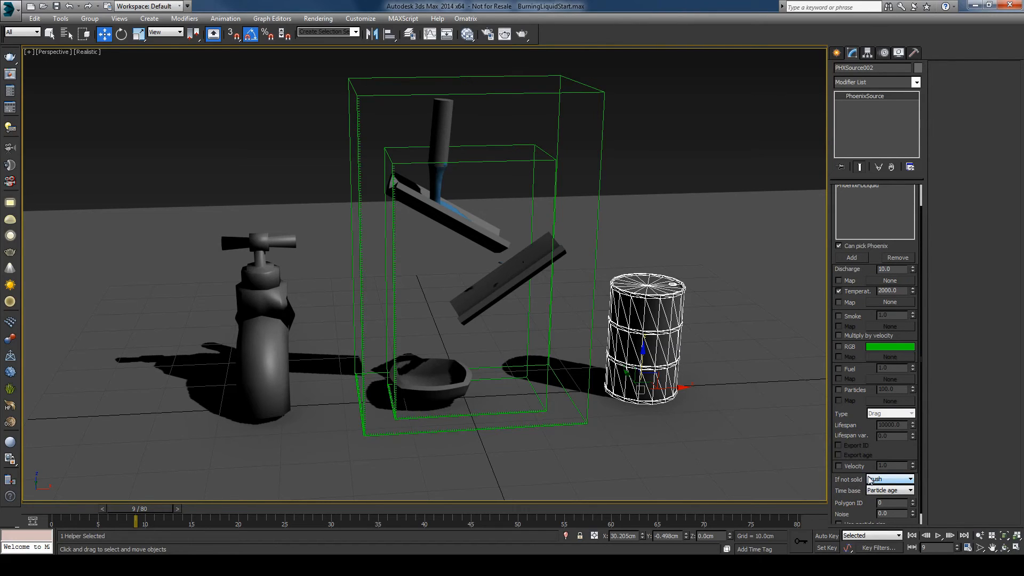
Step: Set the source's 'If not solid' mode to Inject and enable Velocity emission
left_click(888, 479)
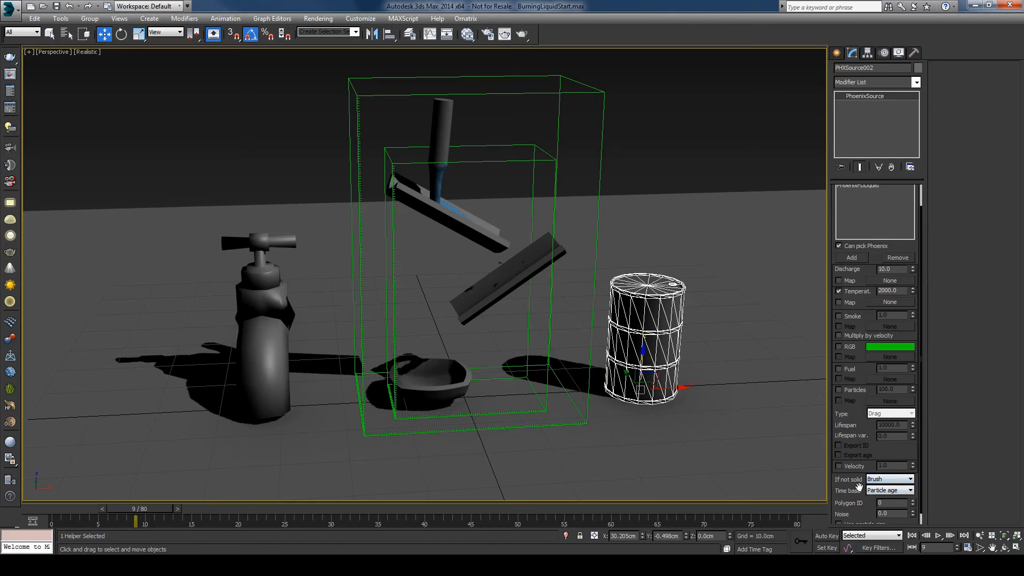
left_click(906, 479)
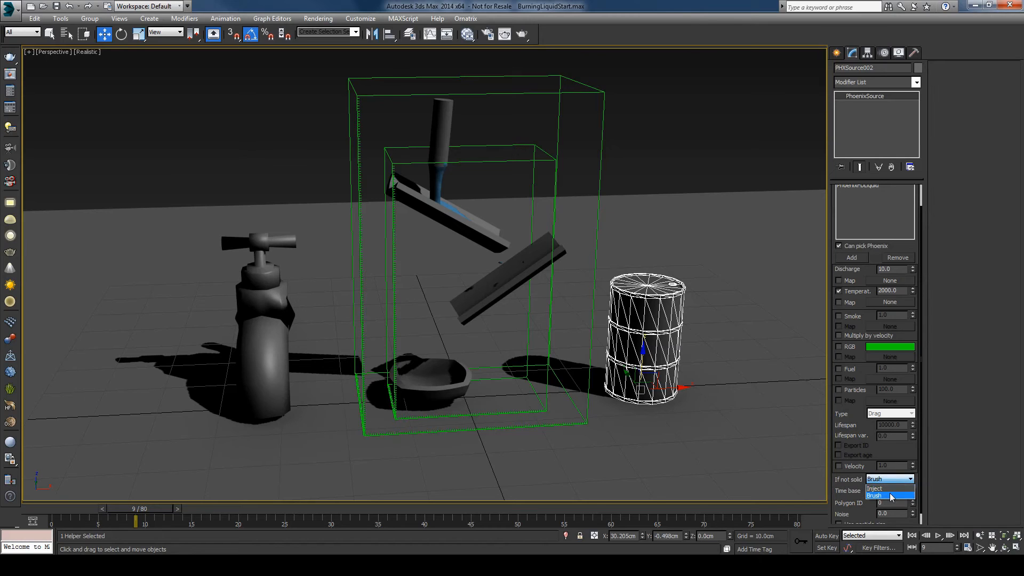
left_click(875, 489)
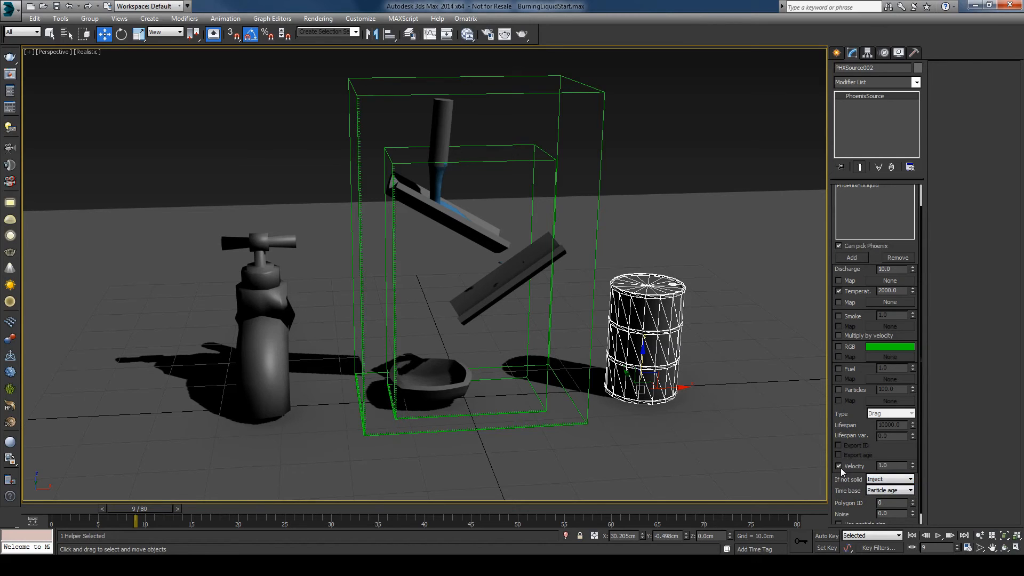
left_click(890, 466)
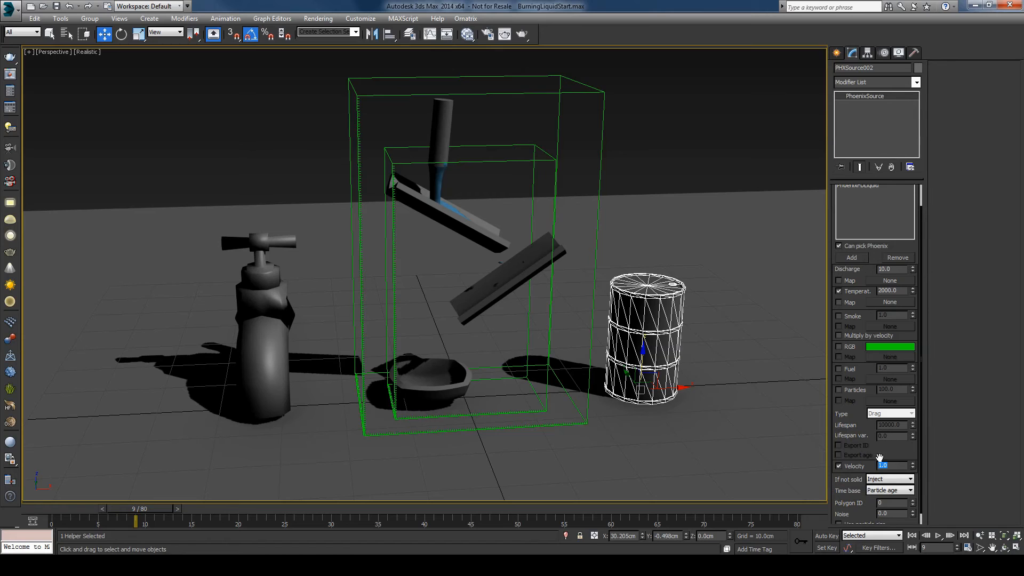
mouse_move(916, 451)
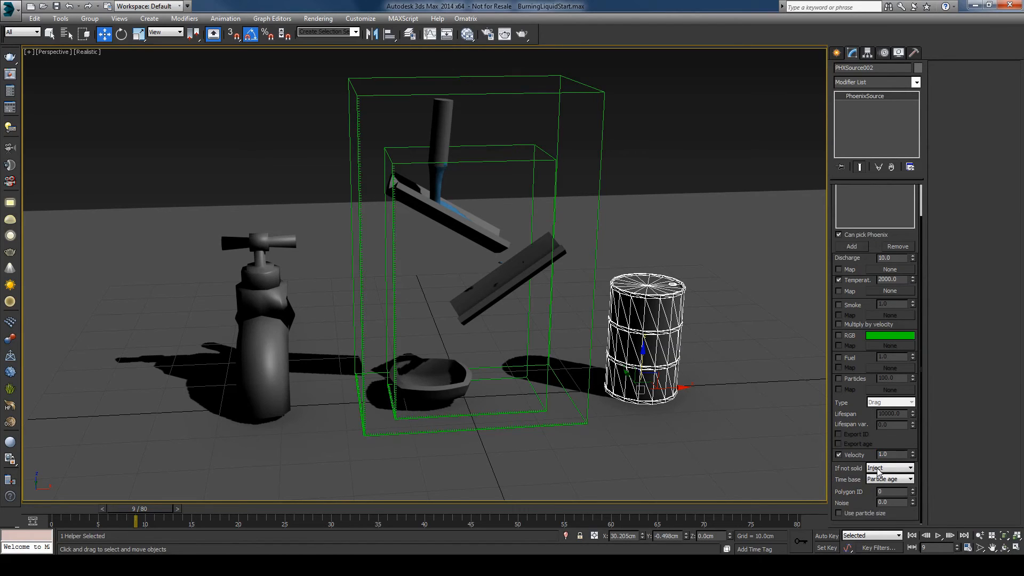
mouse_move(864, 466)
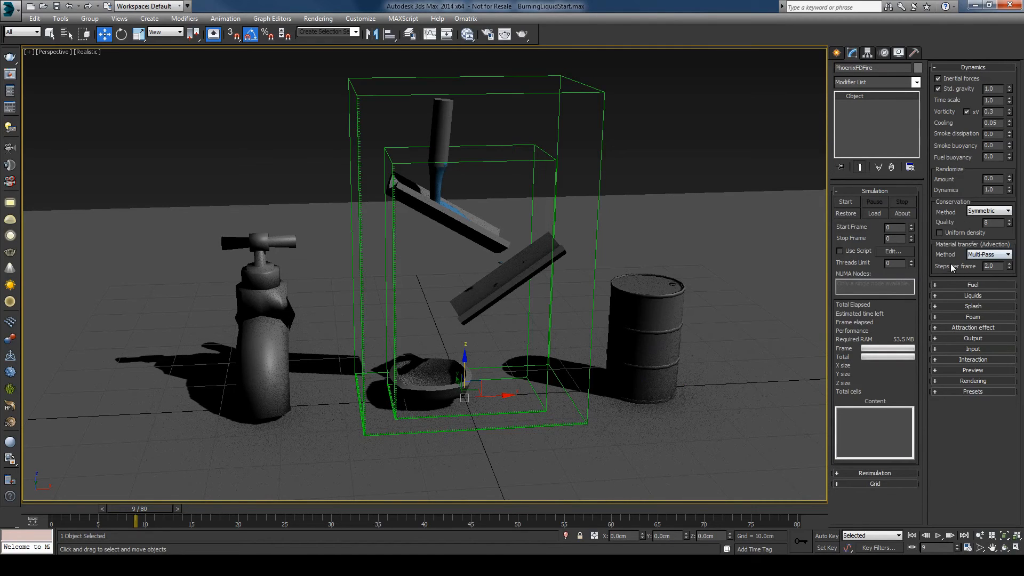
mouse_move(959, 290)
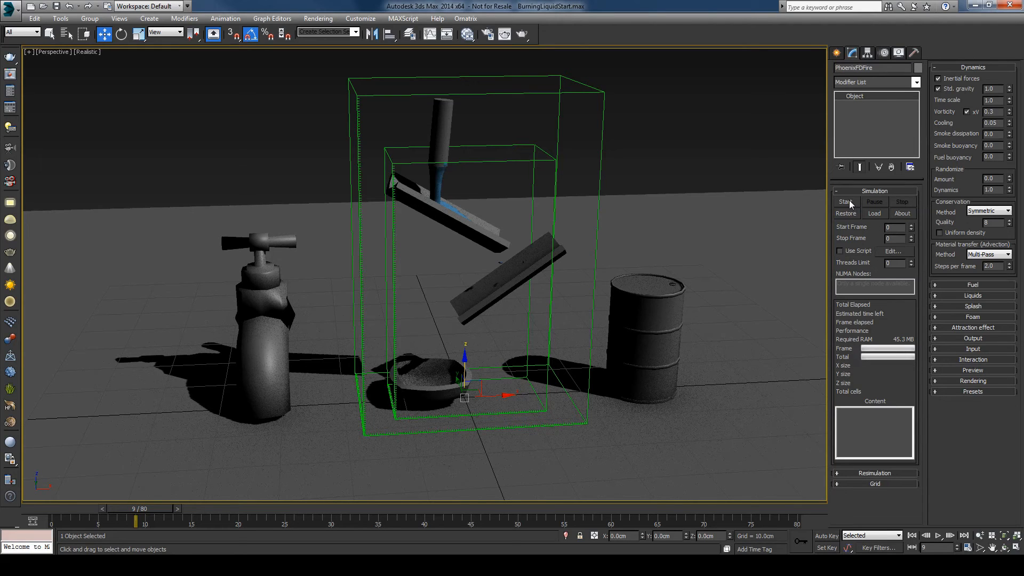
Step: Run the PhoenixFDFire simulation and scrub through the cached frames of spreading fire
left_click(845, 202)
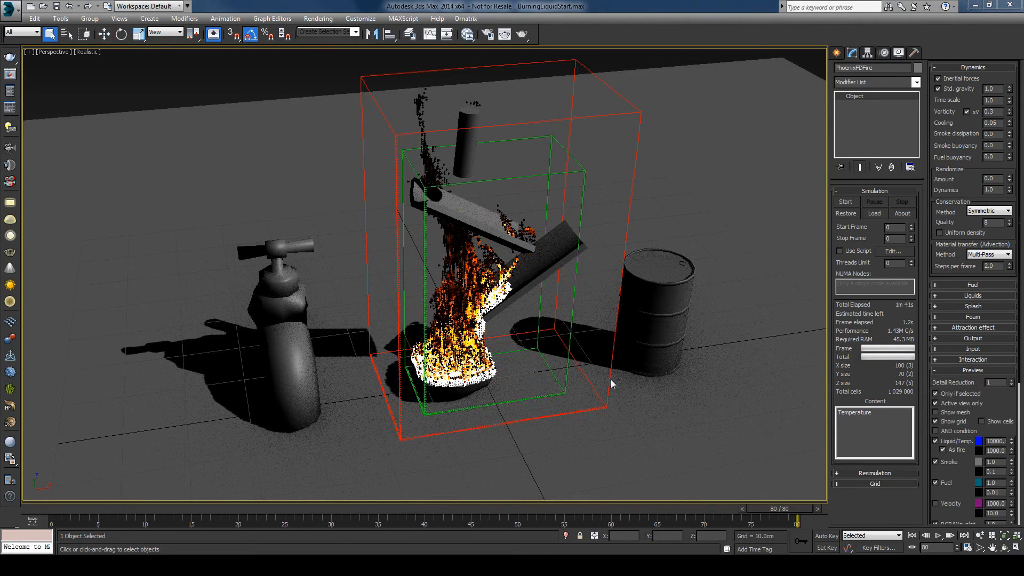
left_click_drag(796, 508, 104, 508)
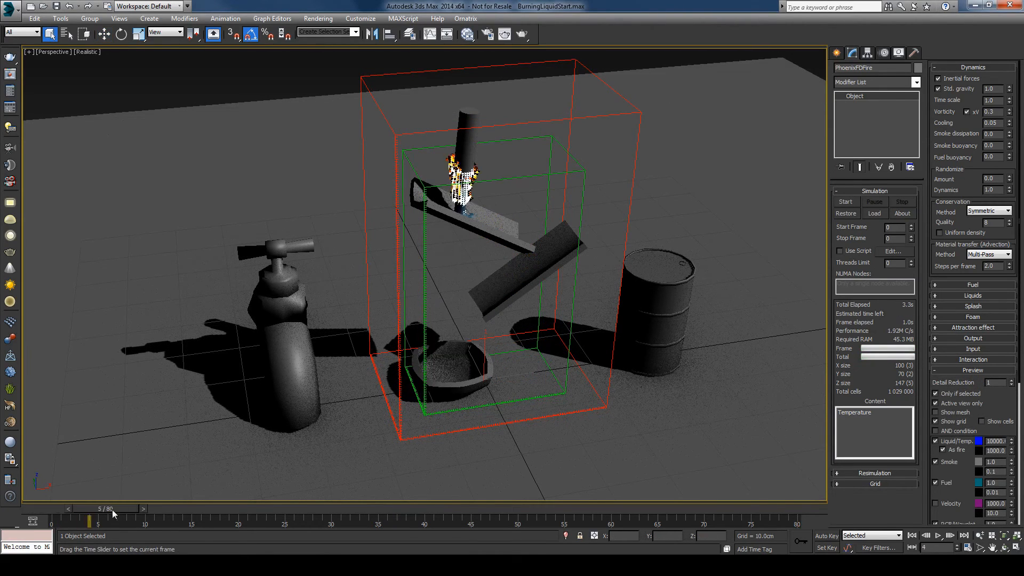
left_click_drag(98, 509, 225, 509)
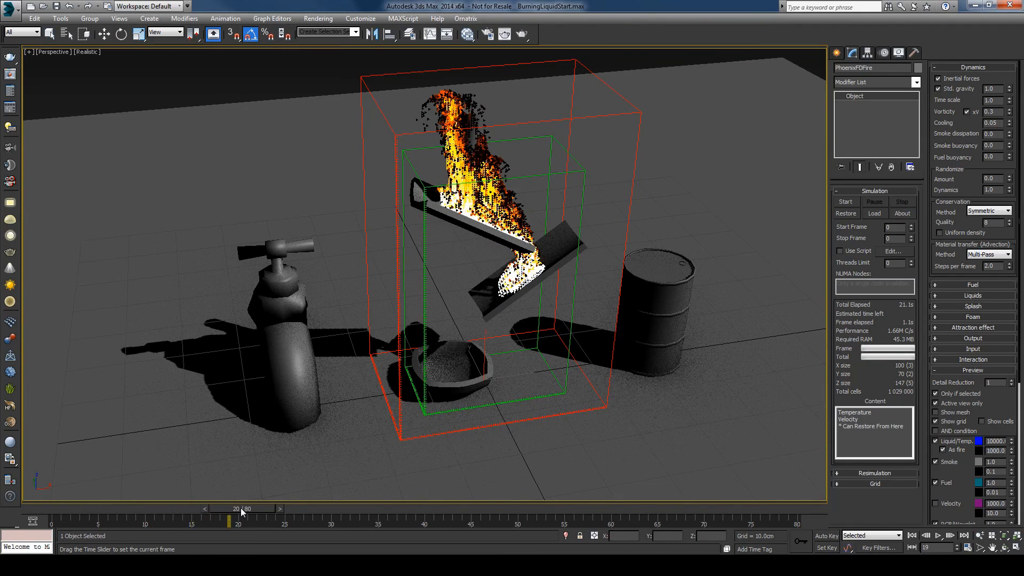
left_click_drag(226, 517, 375, 516)
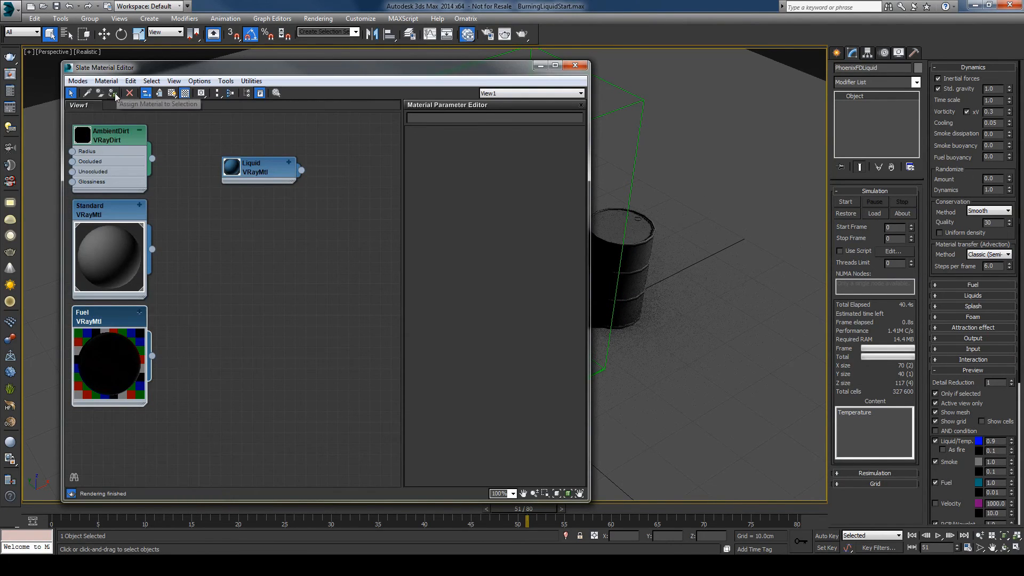
Step: Assign the Liquid VRayMtl to the liquid and make PhoenixFDFire non-renderable via Object Properties
left_click(575, 64)
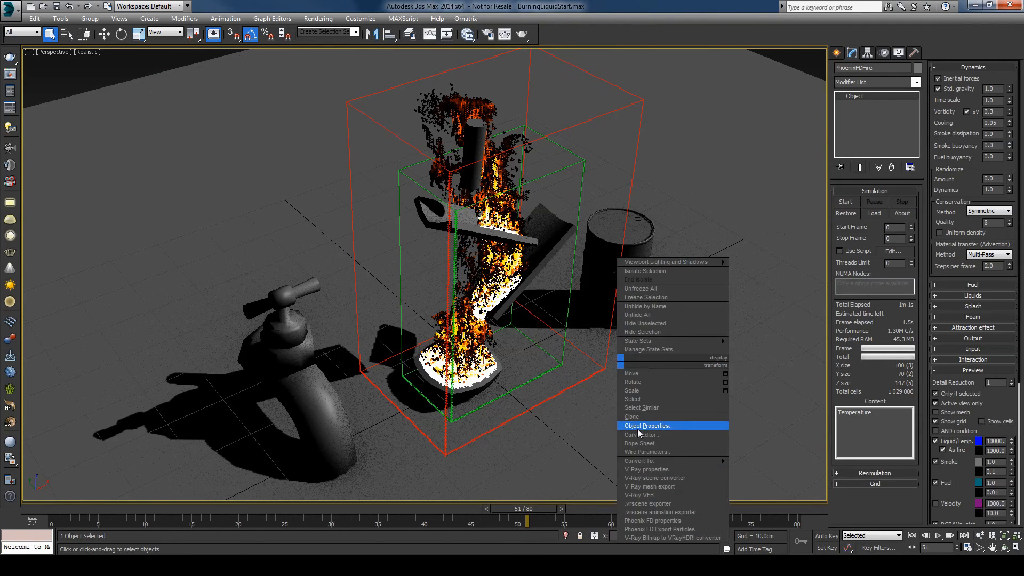
left_click(648, 426)
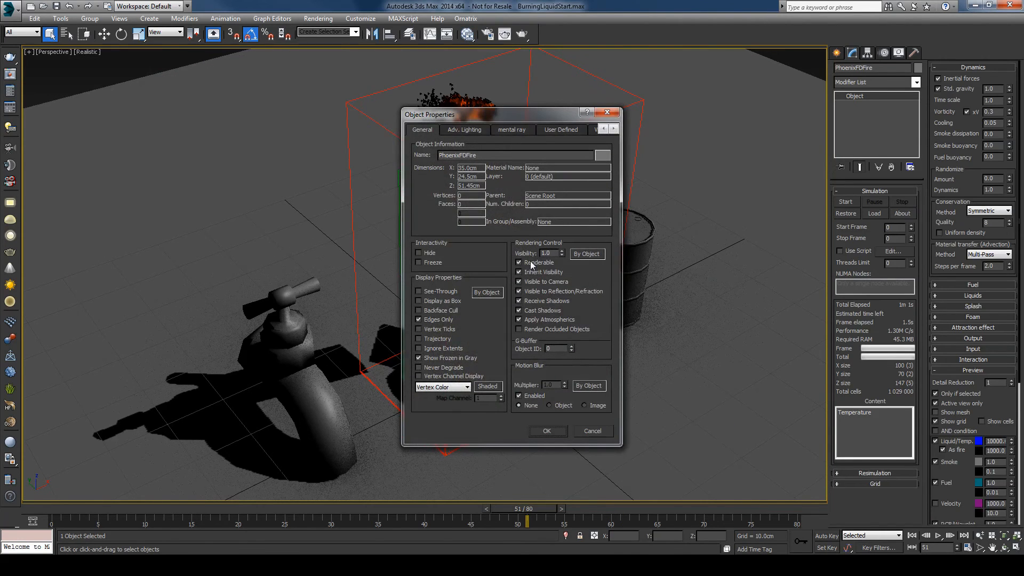
left_click(518, 262)
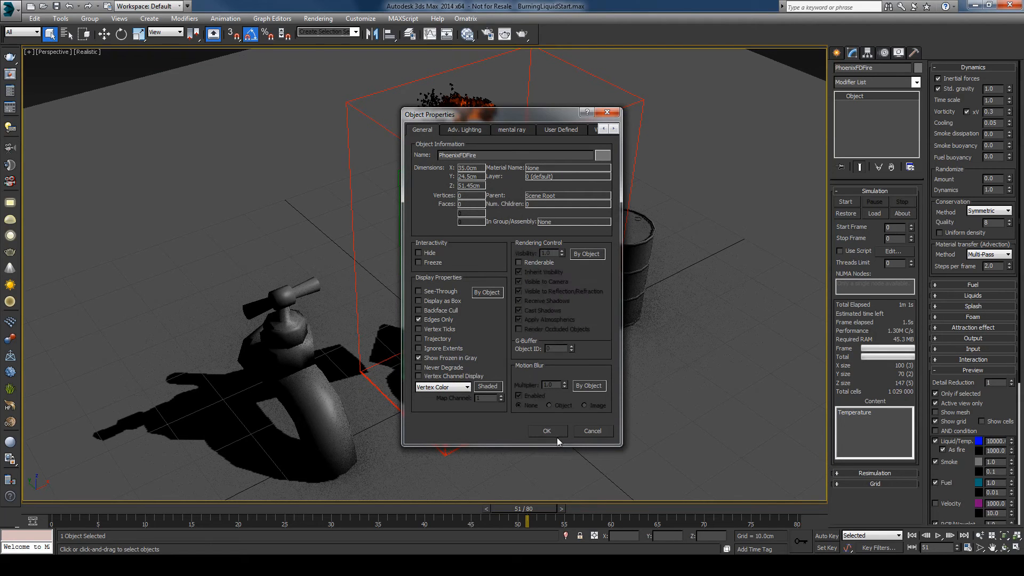
left_click(547, 430)
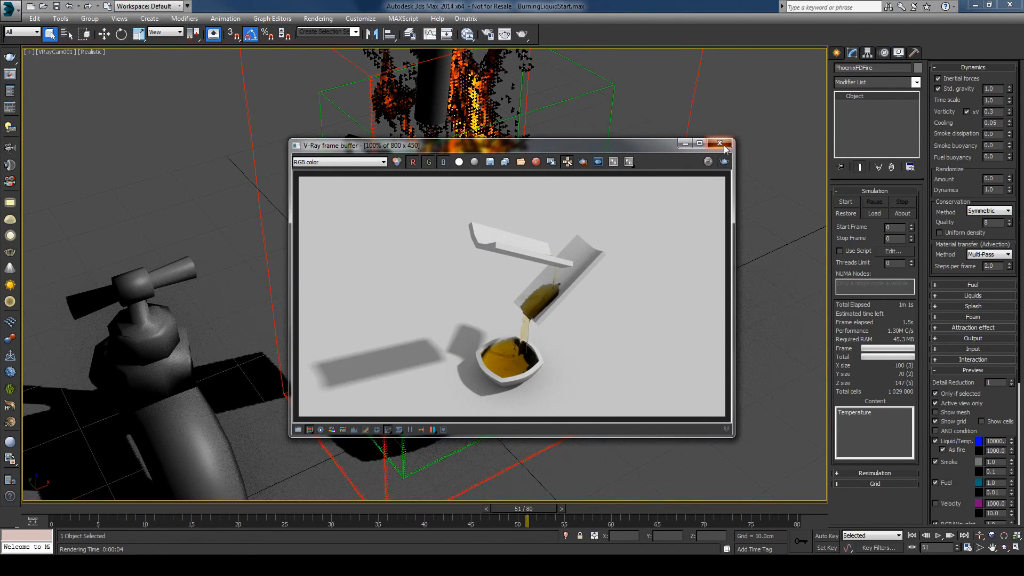
Step: Close the liquid-only render, re-render with flames, and close the frame buffer
left_click(719, 143)
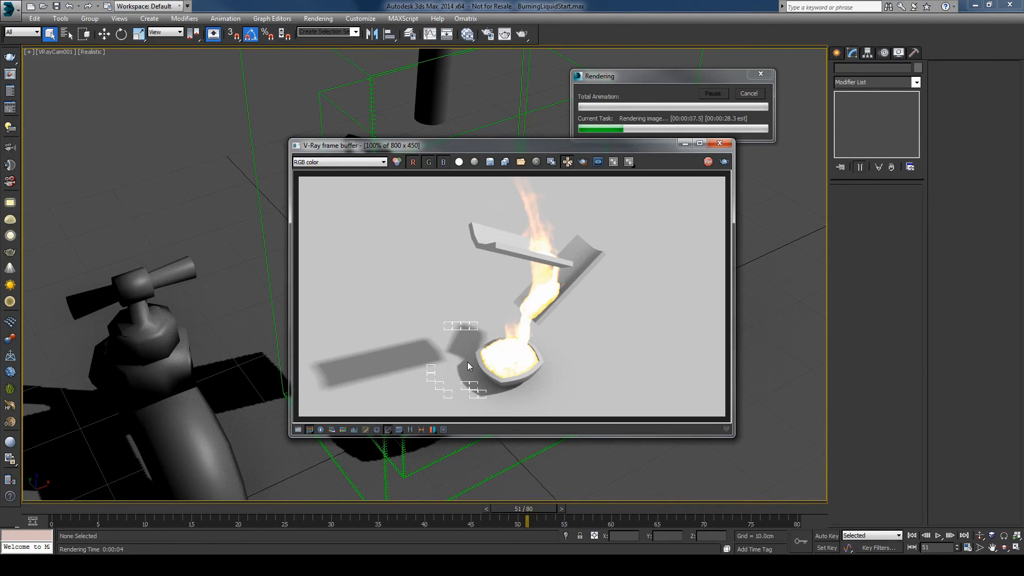
mouse_move(367, 371)
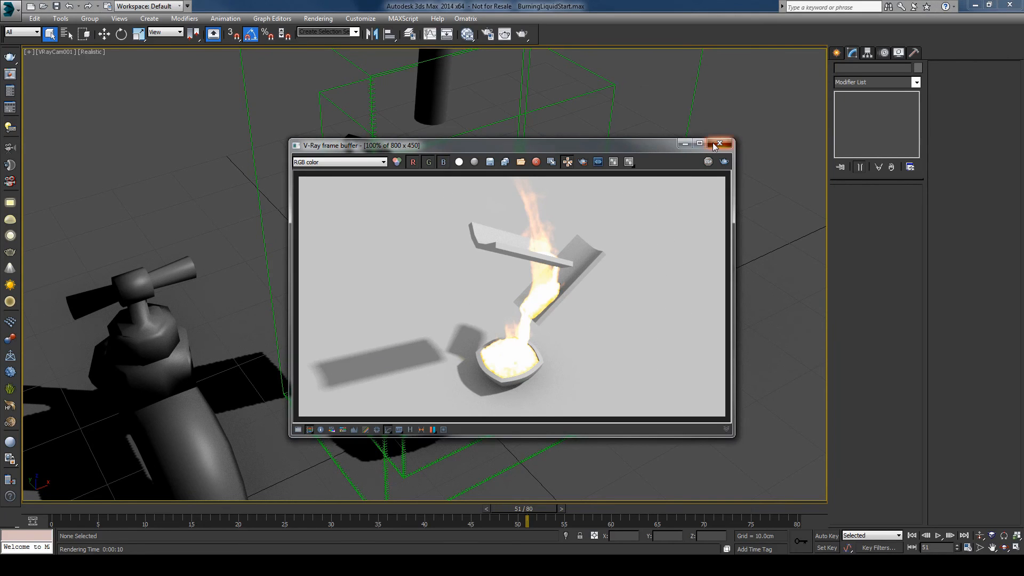
left_click(719, 143)
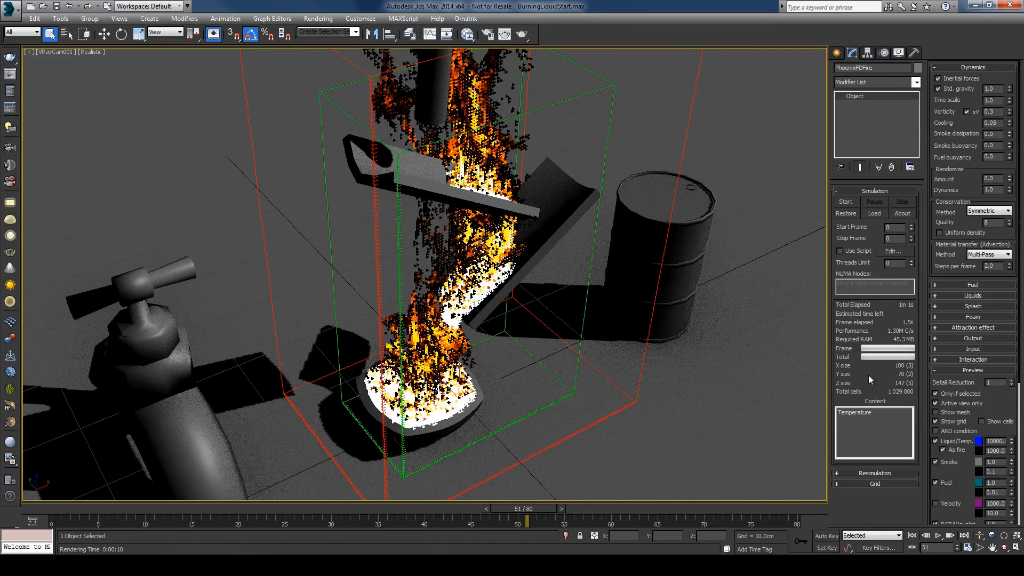
Step: Review PhoenixFDFire's Output channels, then expand its Rendering rollout
left_click(973, 338)
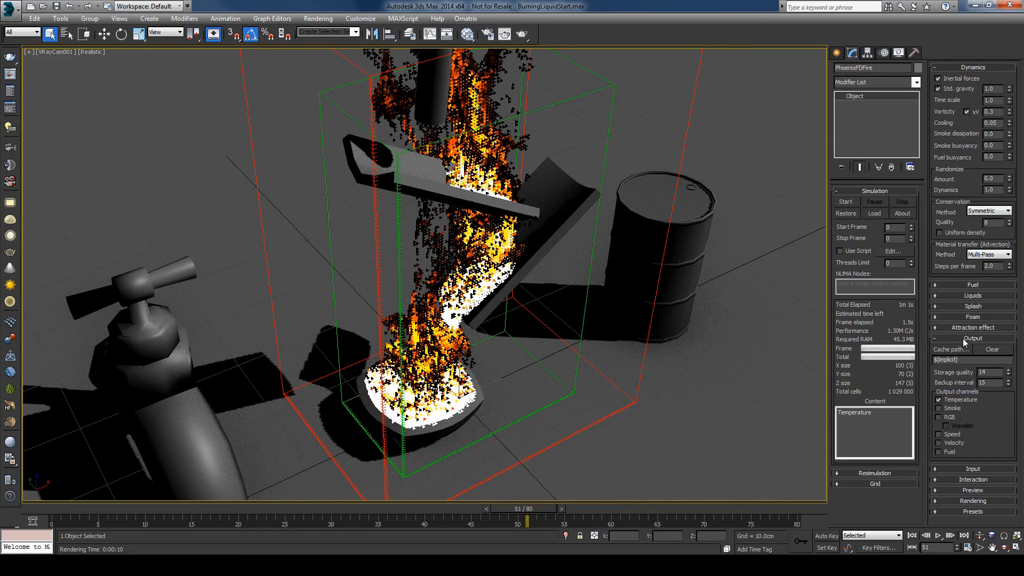
left_click(973, 338)
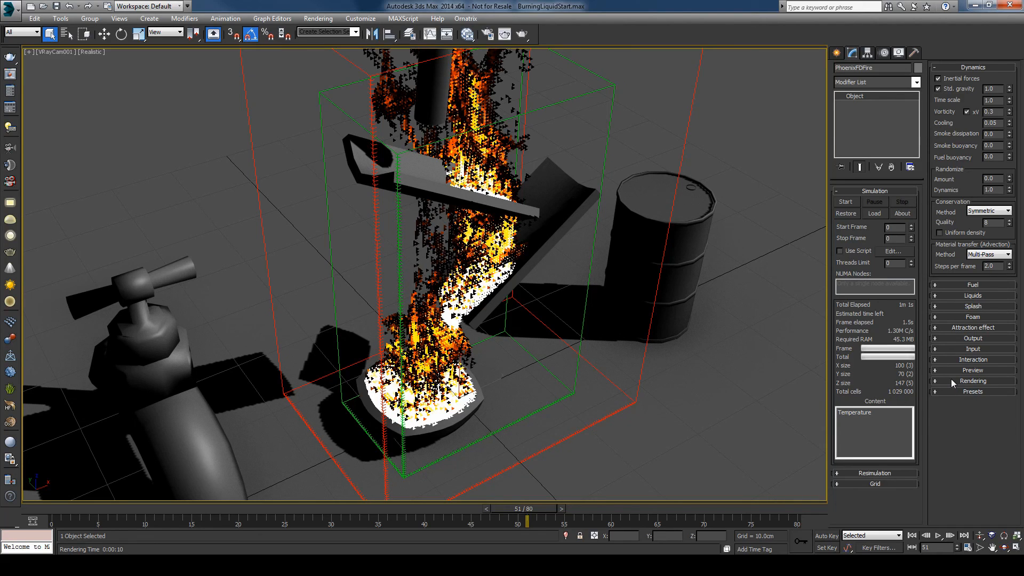
left_click(973, 381)
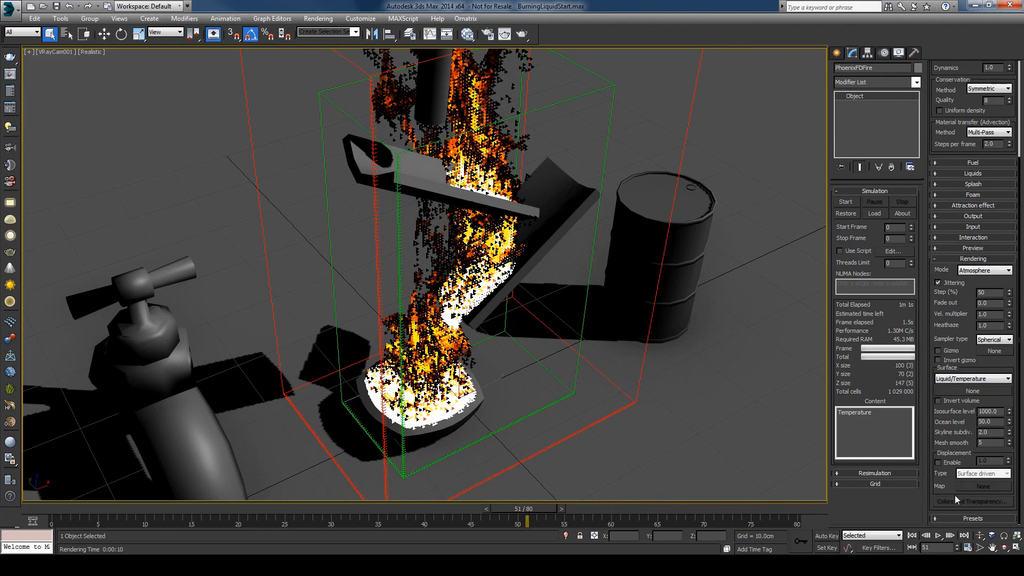
Step: Base smoke density on Temperature/Liquid, reshape its curve, set dark grey smoke, and re-render
left_click(973, 501)
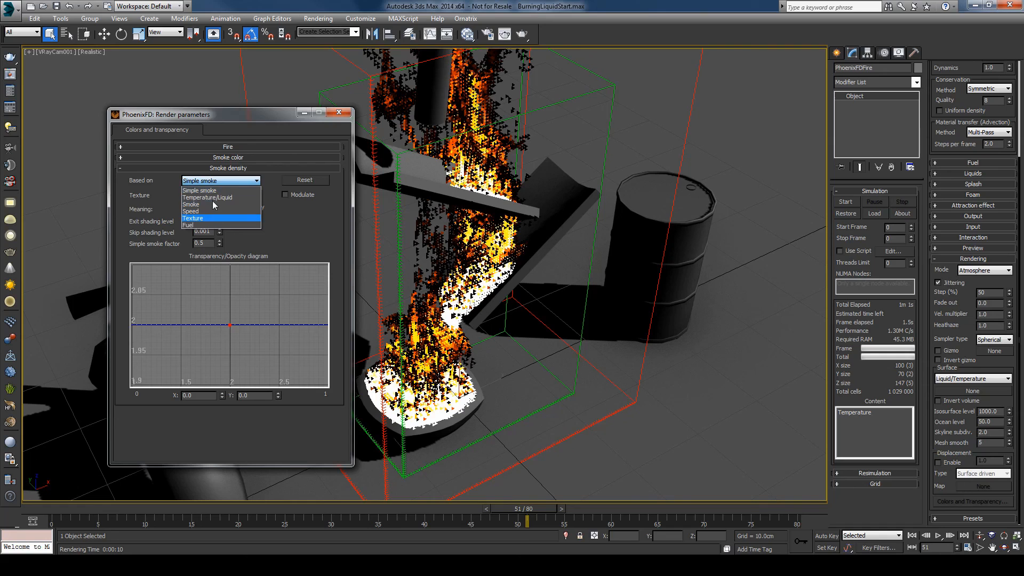
left_click(207, 197)
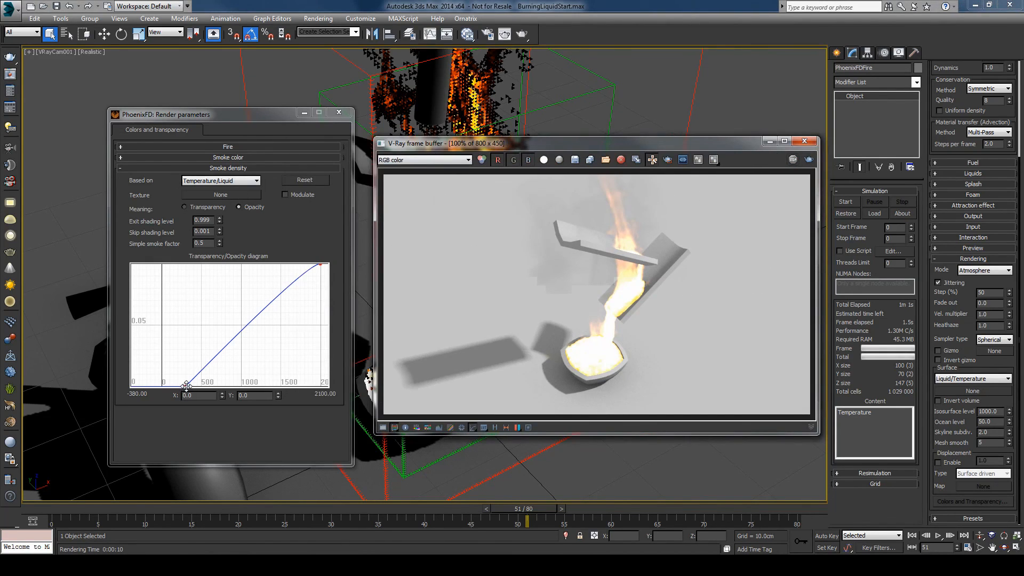
left_click_drag(185, 385, 184, 278)
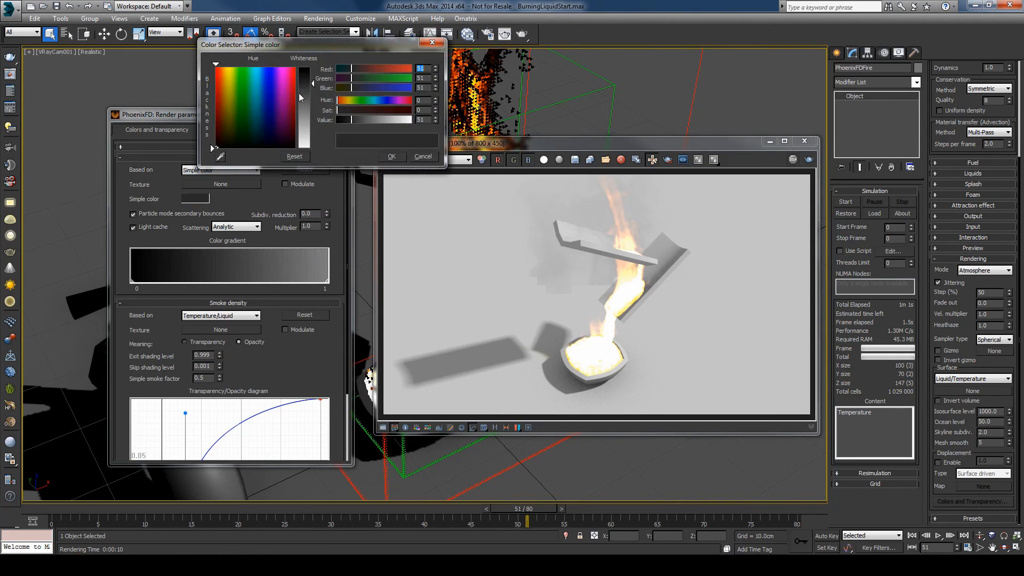
left_click(391, 155)
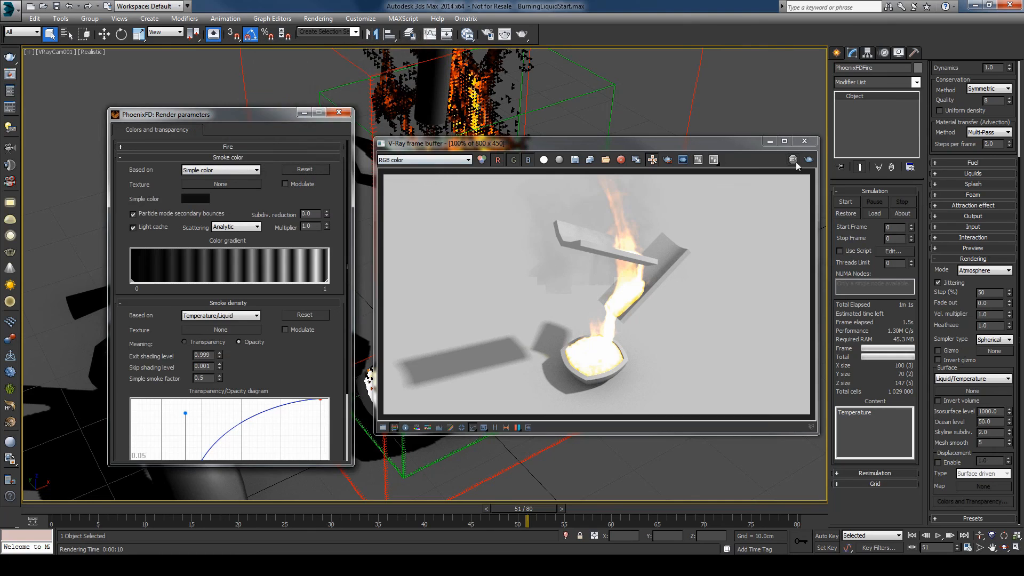
left_click(793, 160)
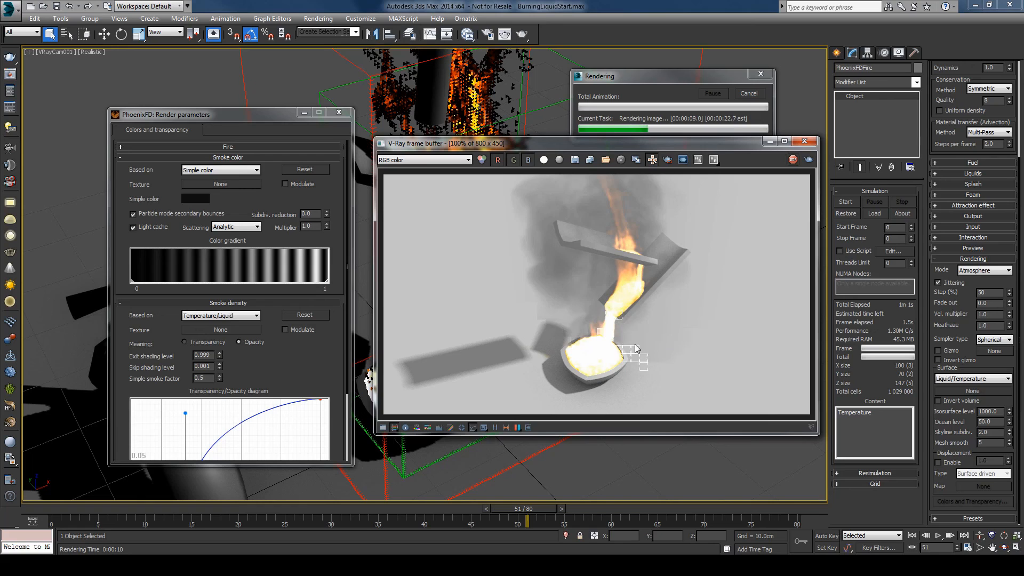
mouse_move(602, 337)
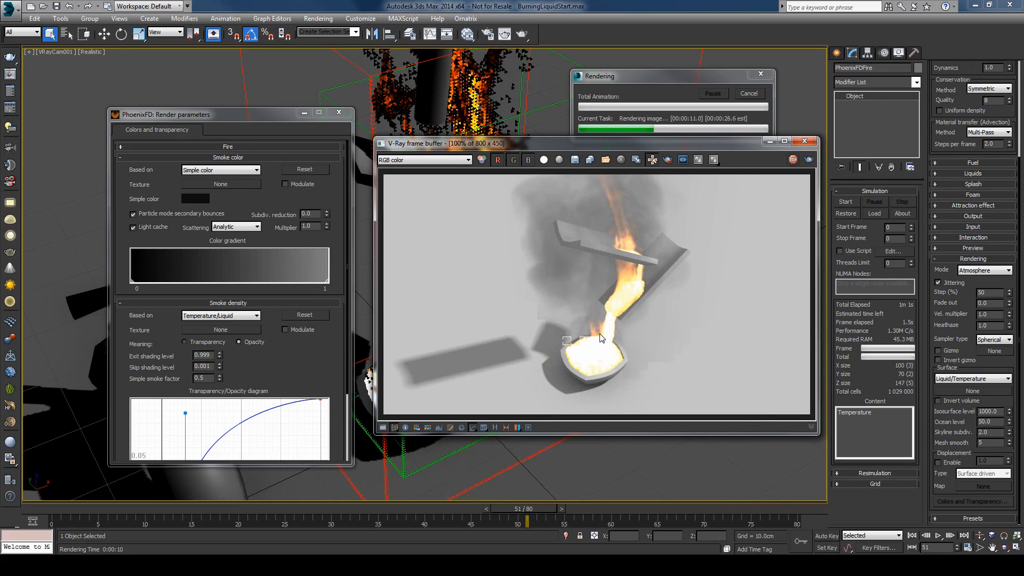